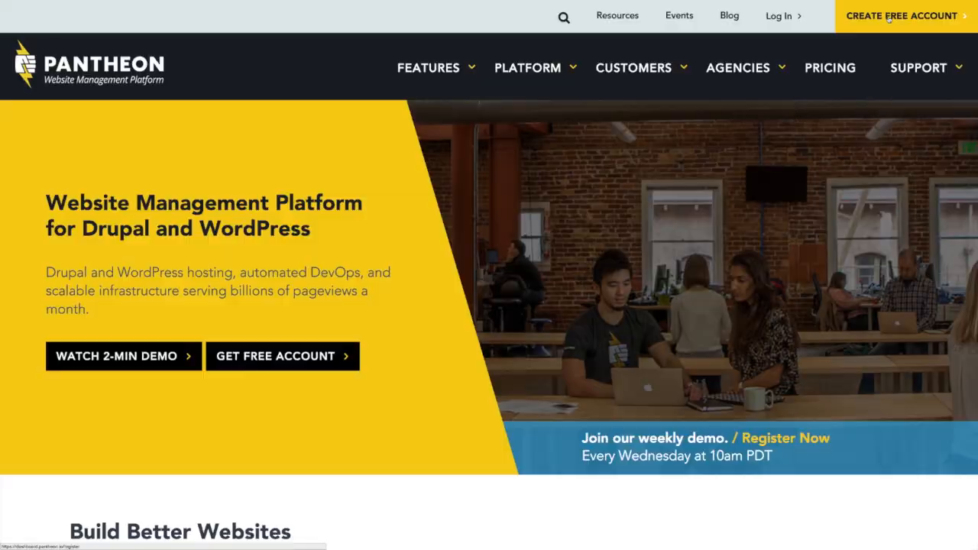
Create a free Pantheon account from the homepage with the filled-in signup details.
click(901, 16)
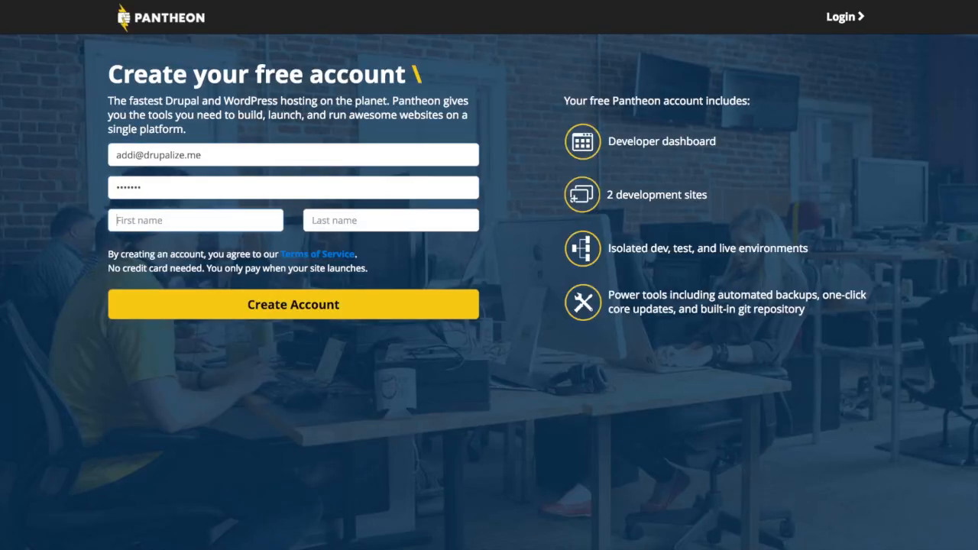
click(293, 304)
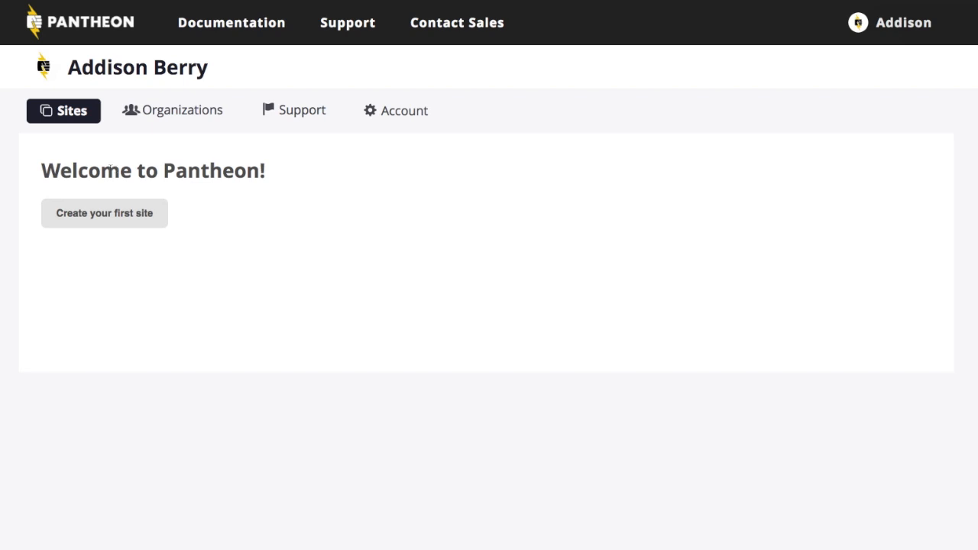
mouse_move(119, 226)
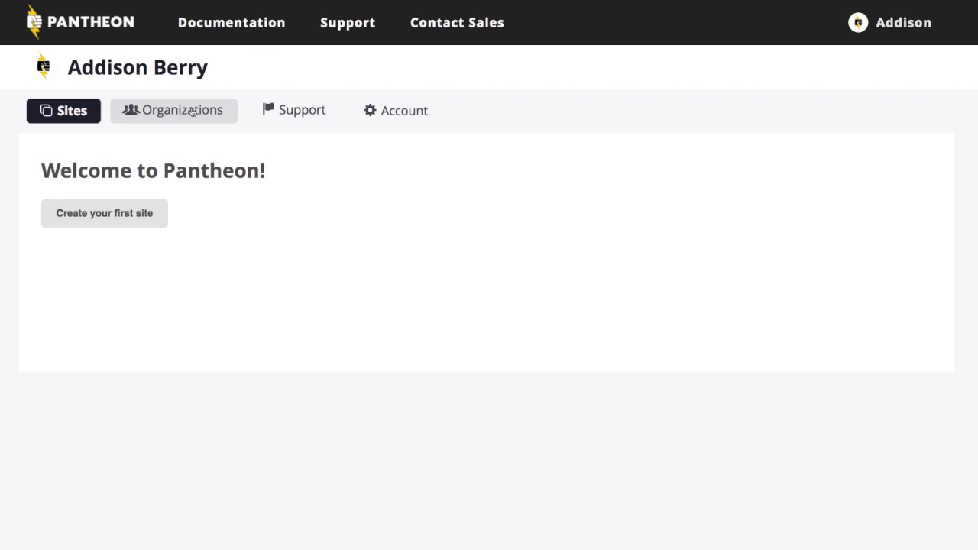
Review the account's Organizations page, then go to the Account profile settings.
click(174, 110)
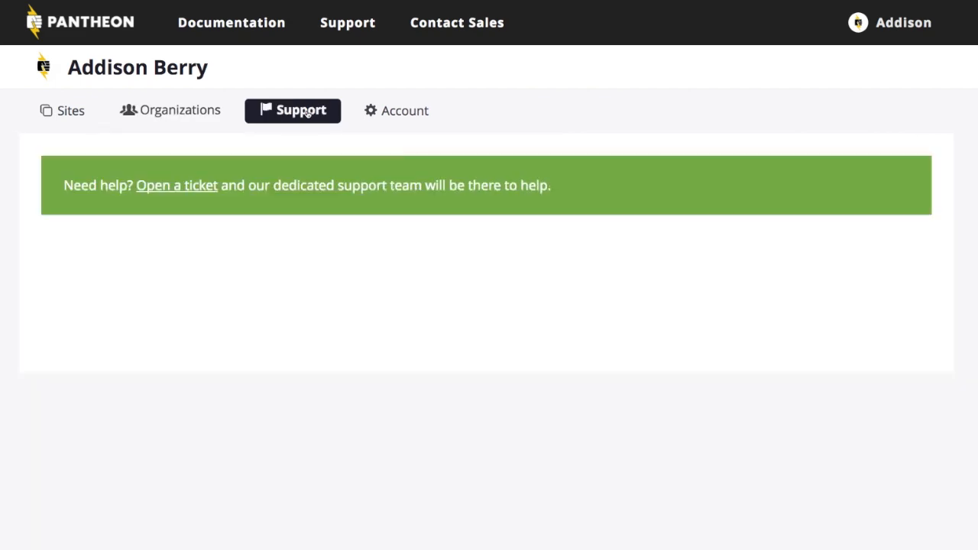
click(394, 110)
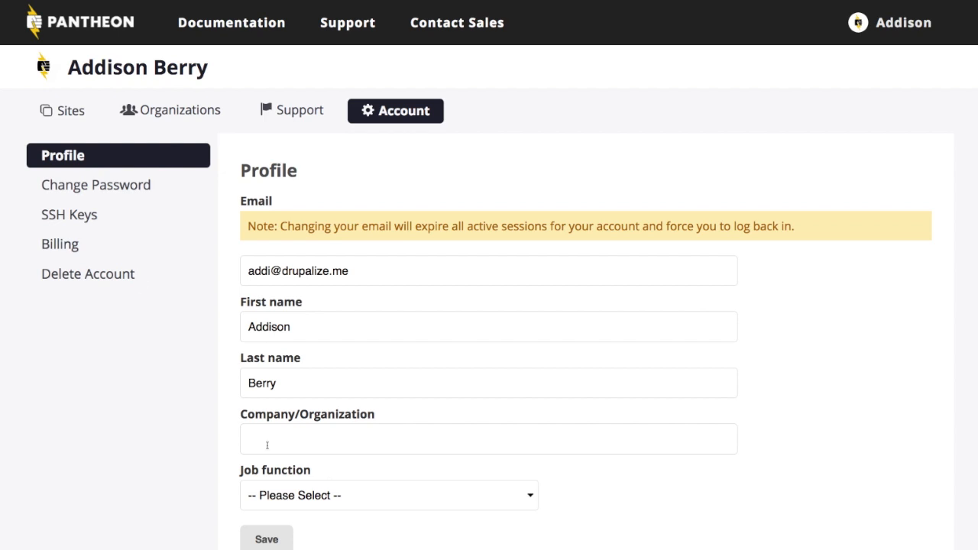
mouse_move(119, 244)
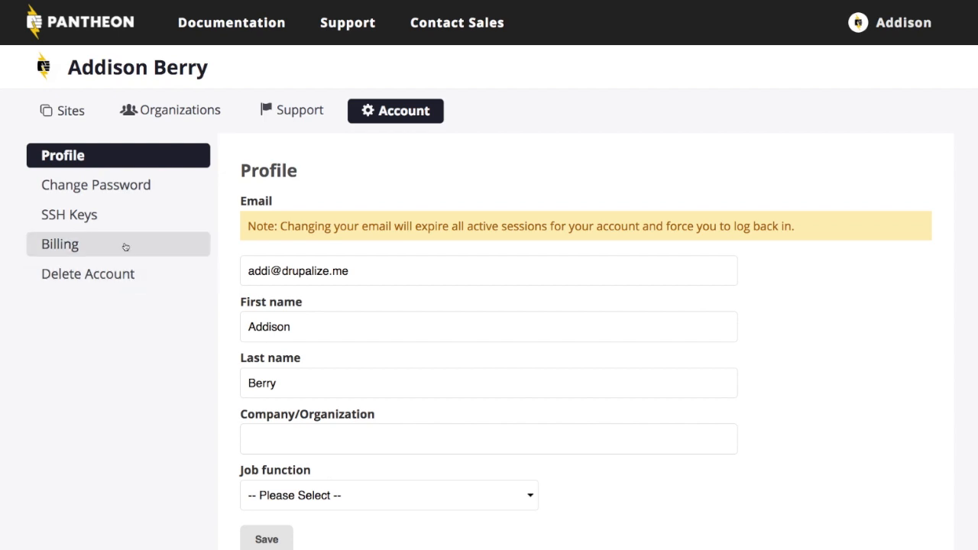
mouse_move(119, 231)
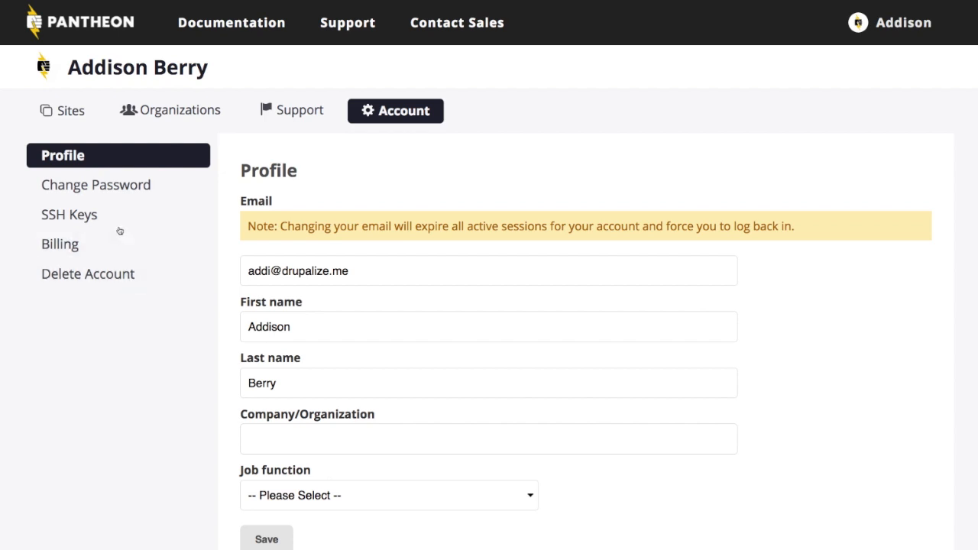
mouse_move(69, 214)
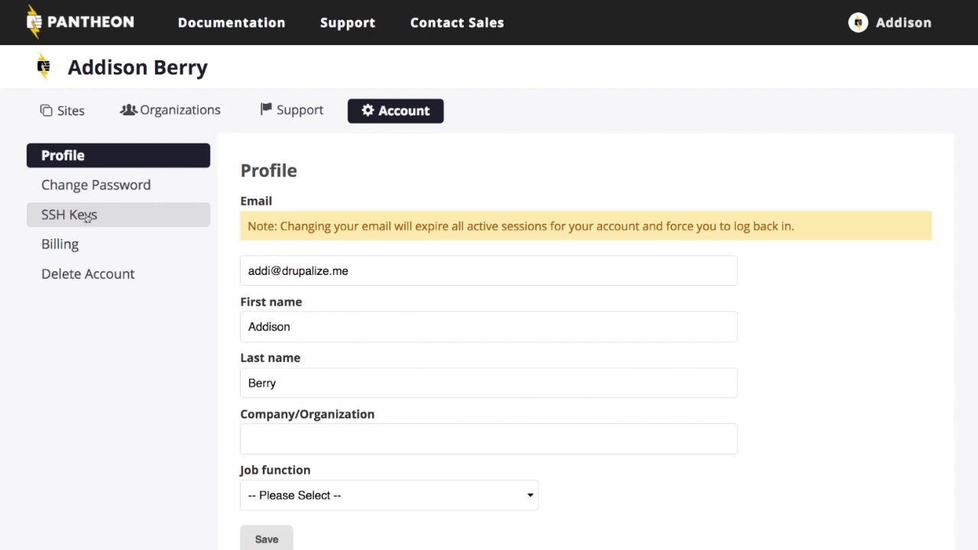
Show the account's SSH Keys settings, which list no keys yet.
click(69, 214)
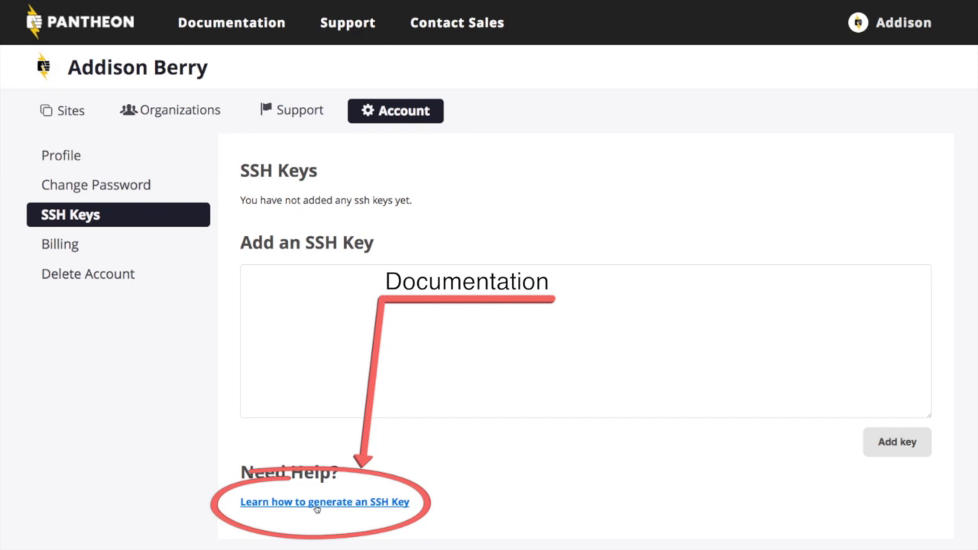
mouse_move(322, 516)
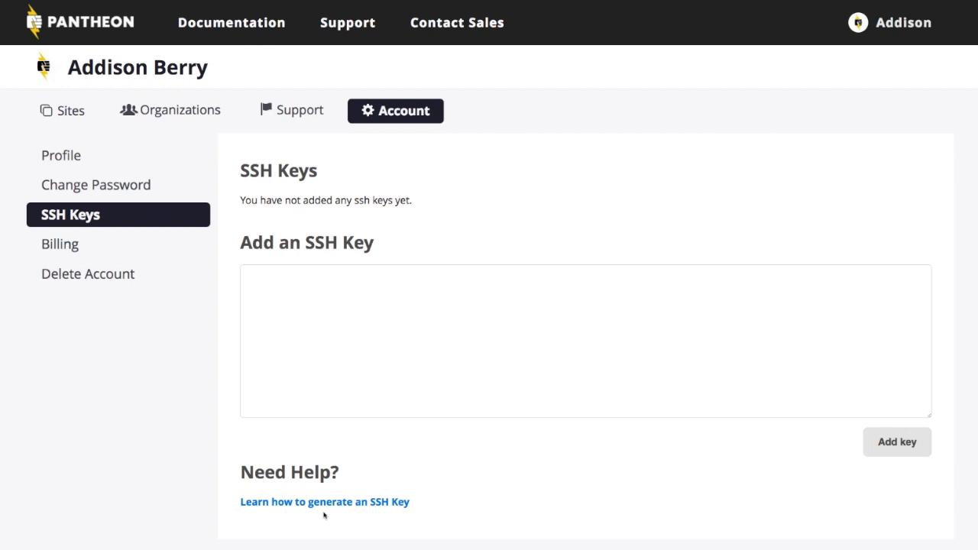
mouse_move(376, 294)
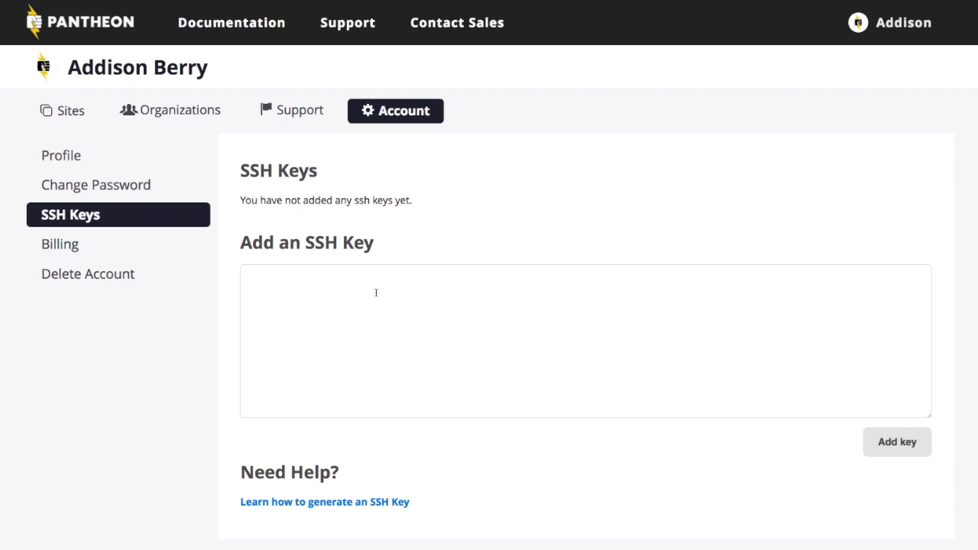
Paste a public SSH key into the Add an SSH Key box and add it to the account.
click(583, 339)
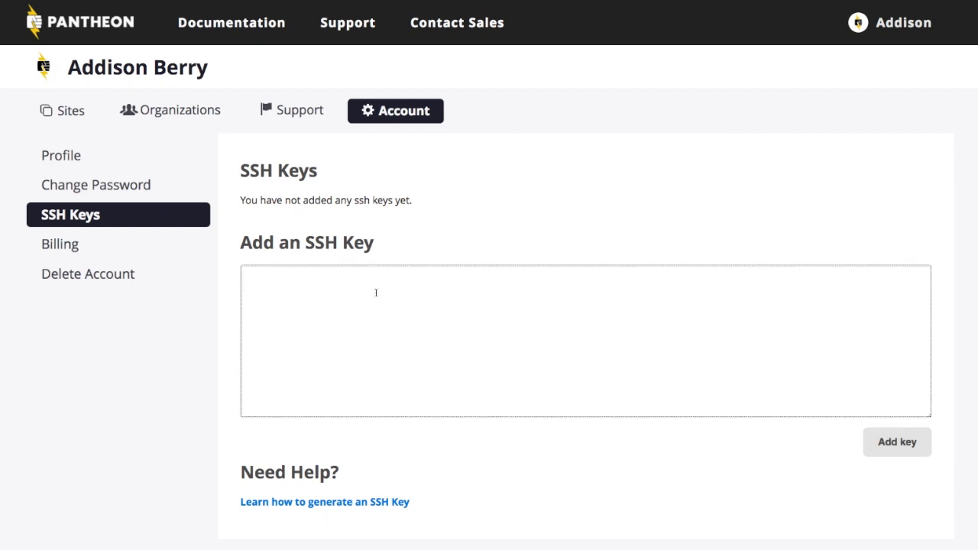
click(585, 339)
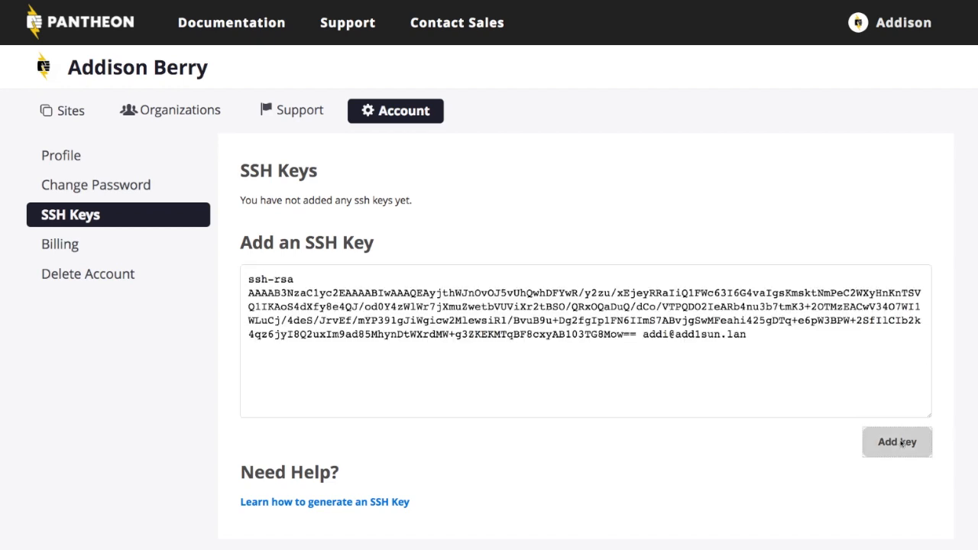
click(895, 442)
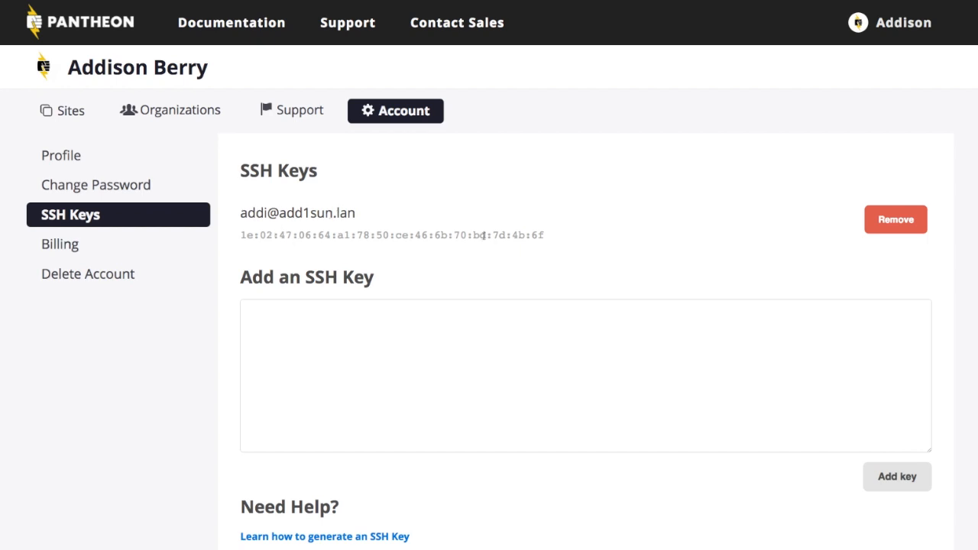
mouse_move(446, 247)
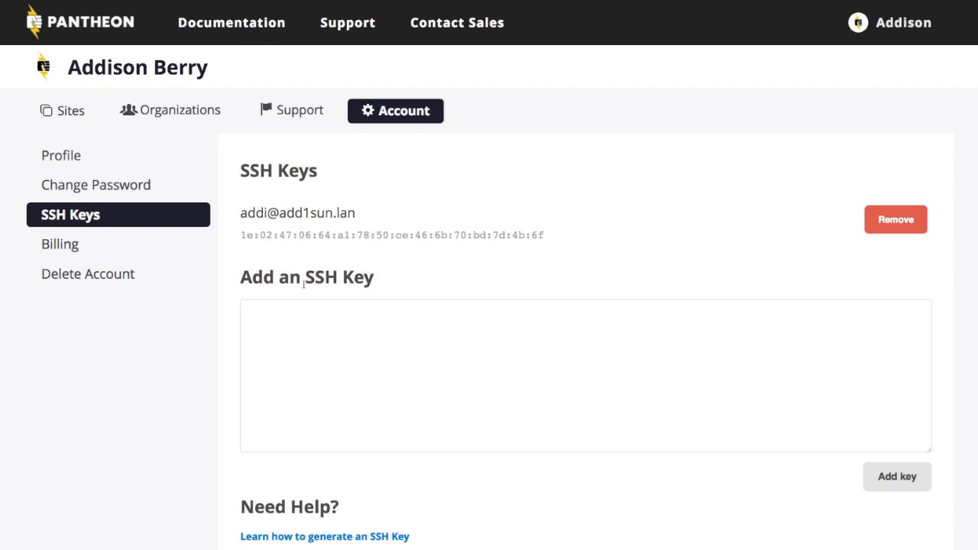
mouse_move(258, 296)
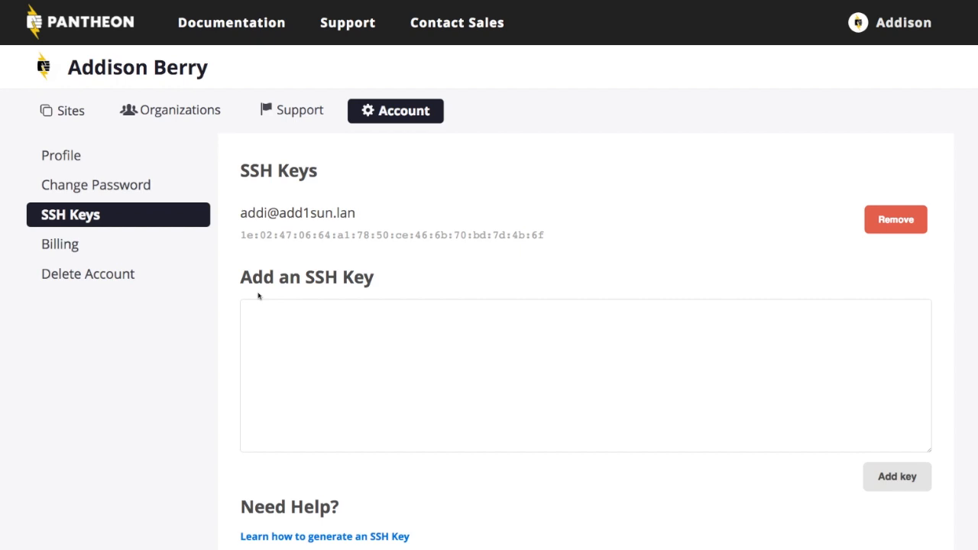
mouse_move(63, 110)
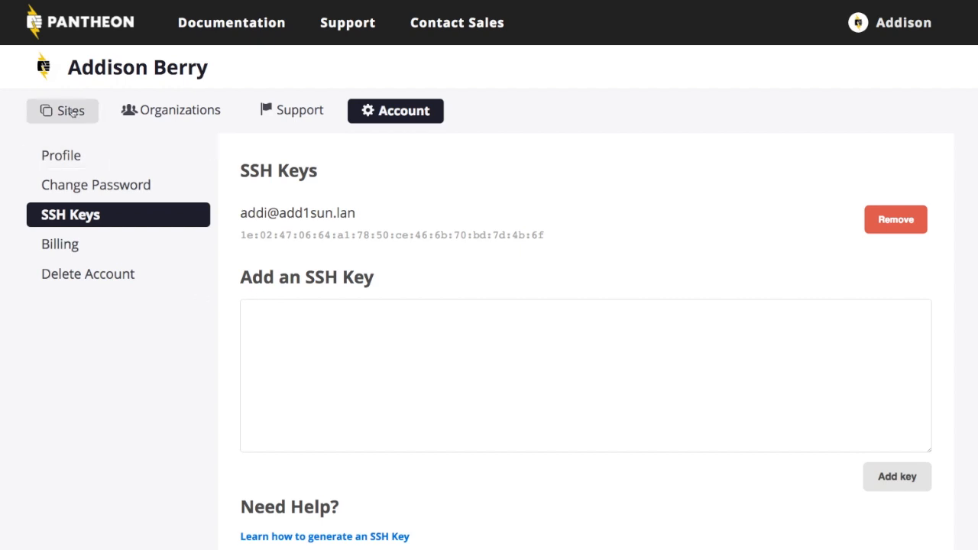
From the Sites list, create the first site with the name 'jumpingcow'.
click(64, 110)
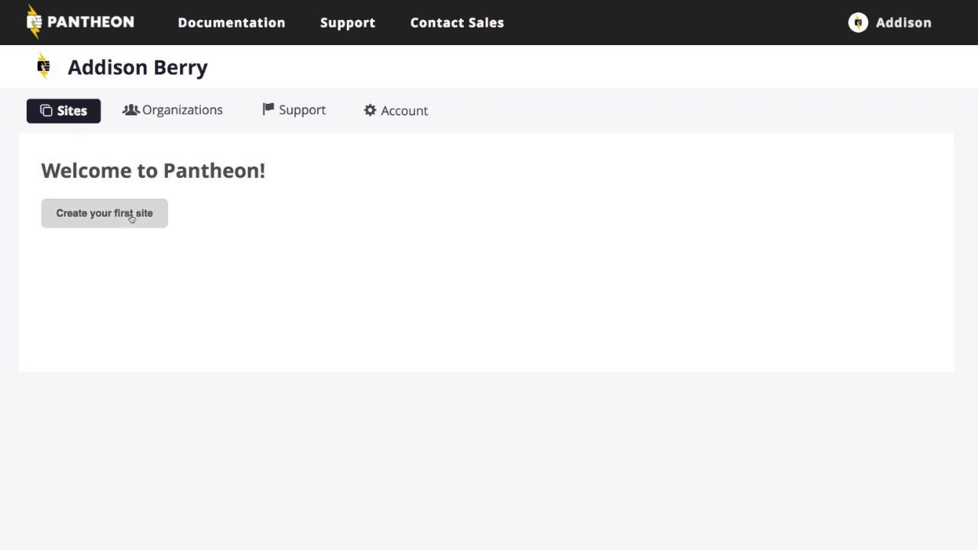
click(104, 214)
text(j)
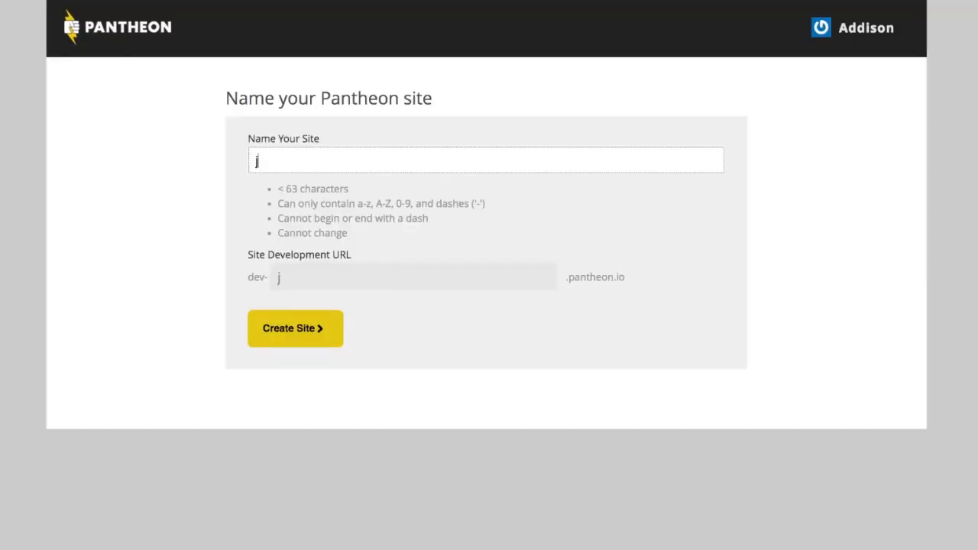
text(umpingcow)
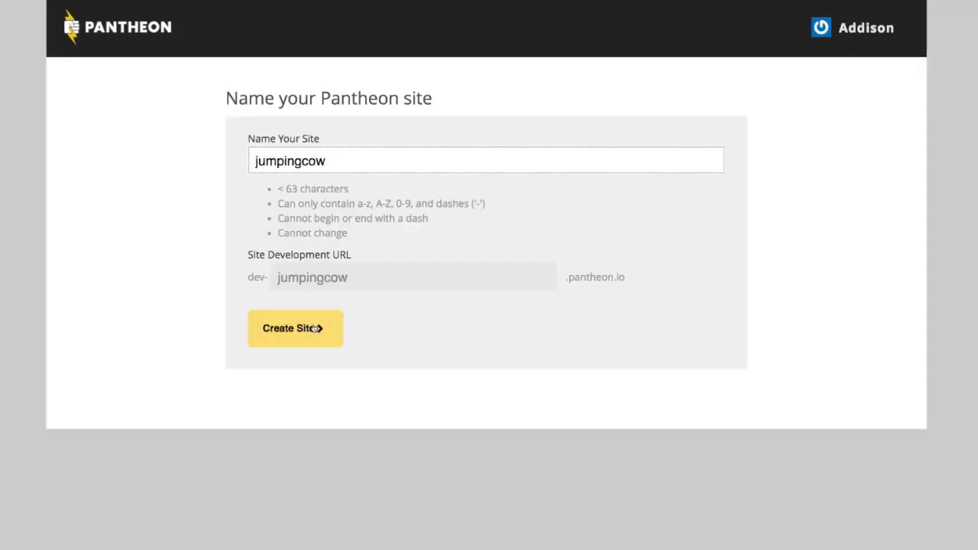
click(295, 327)
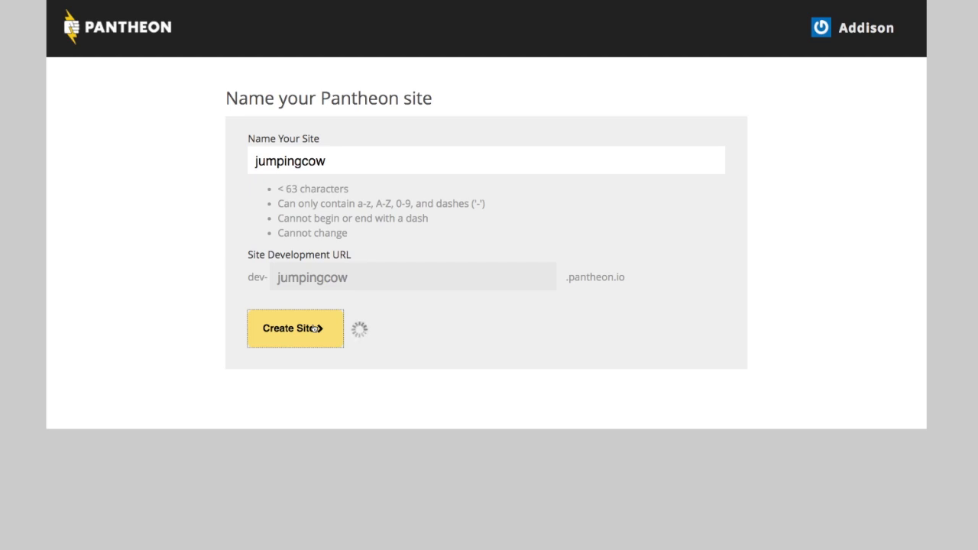
click(293, 327)
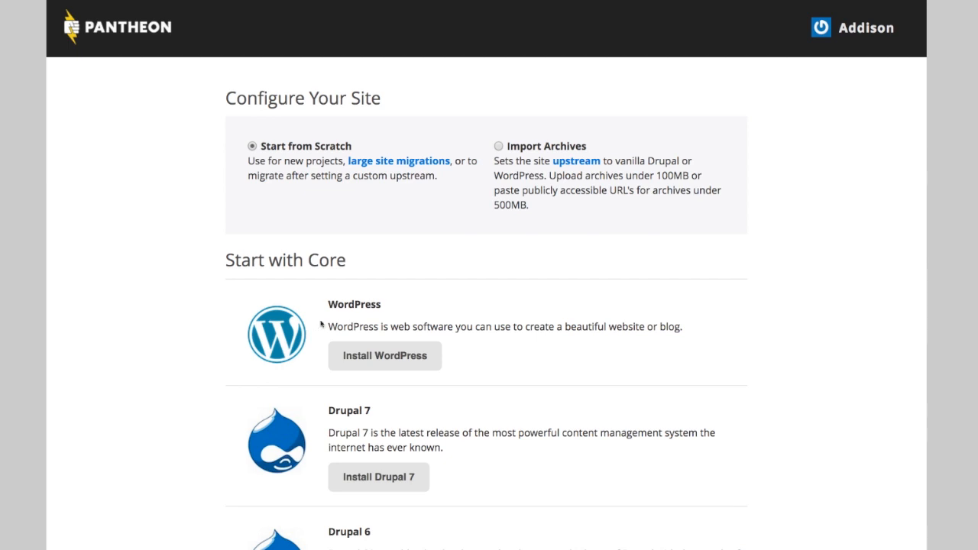
mouse_move(300, 157)
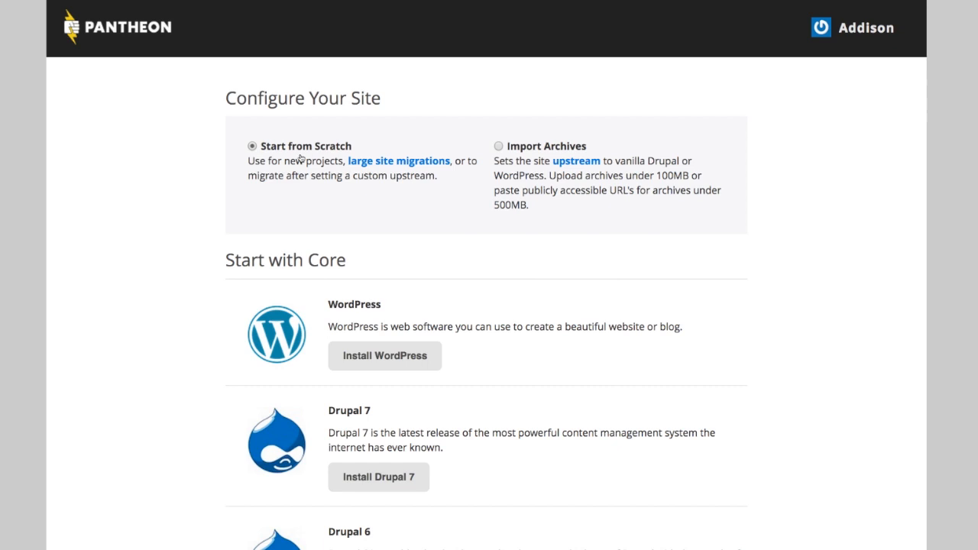
mouse_move(525, 171)
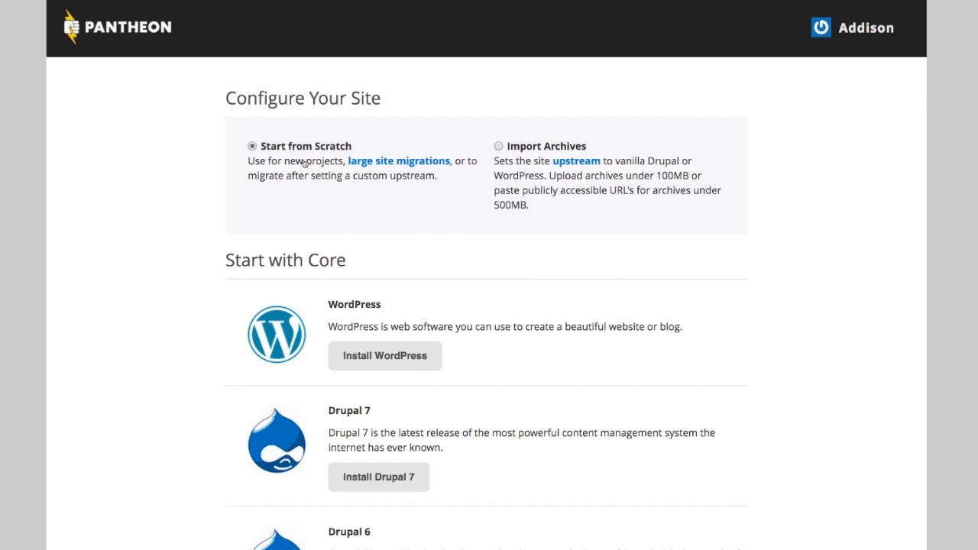
Browse the core and distribution options, then install Drupal 7 as the site's core.
scroll(down, 3)
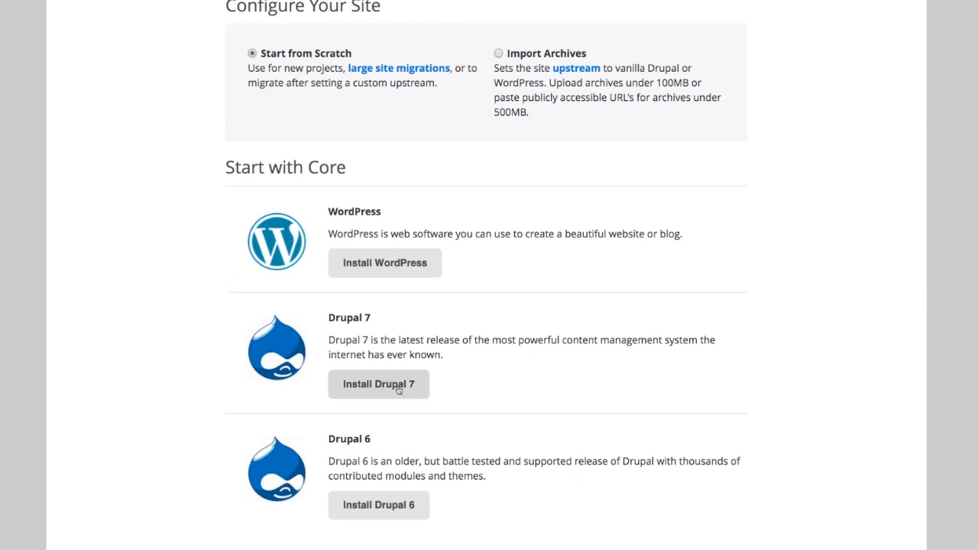
mouse_move(479, 376)
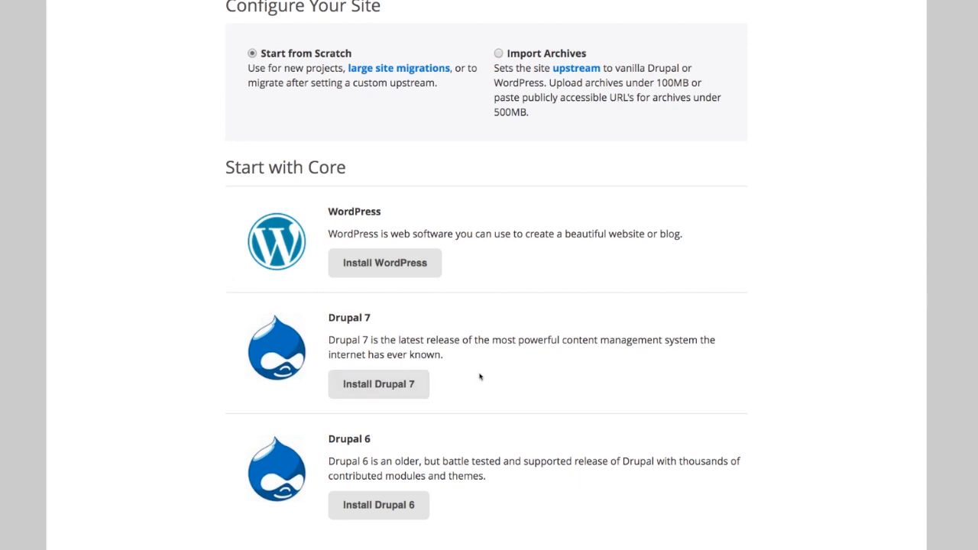
mouse_move(489, 308)
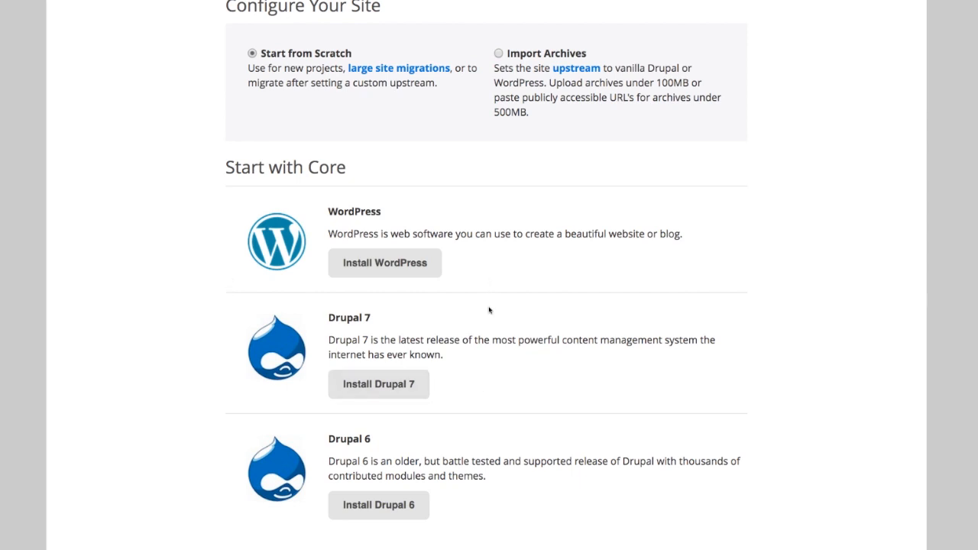
scroll(down, 3)
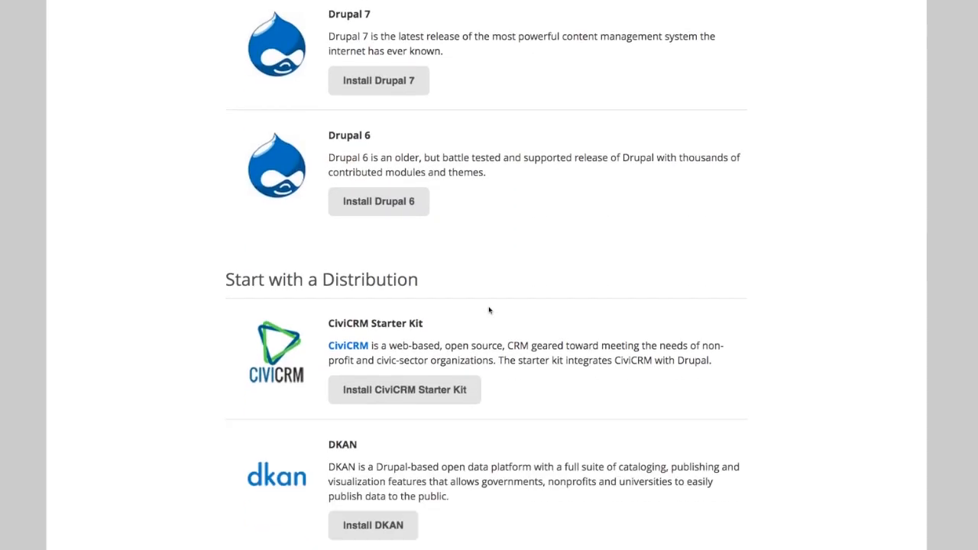
scroll(down, 3)
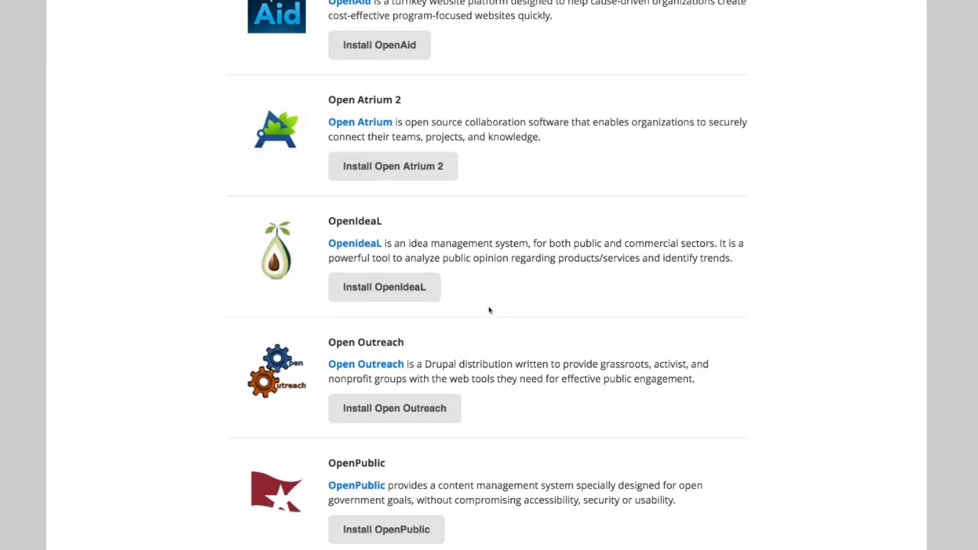
scroll(down, 3)
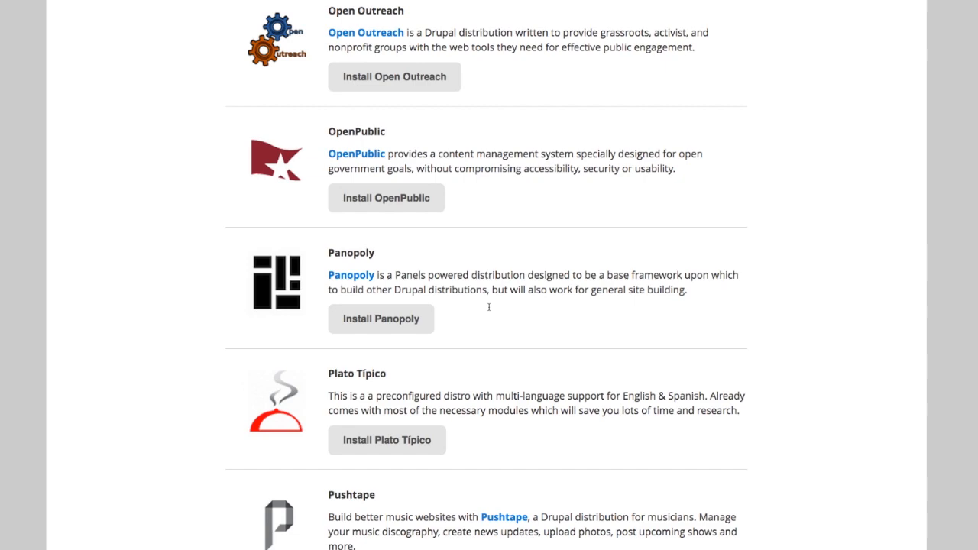
scroll(up, 3)
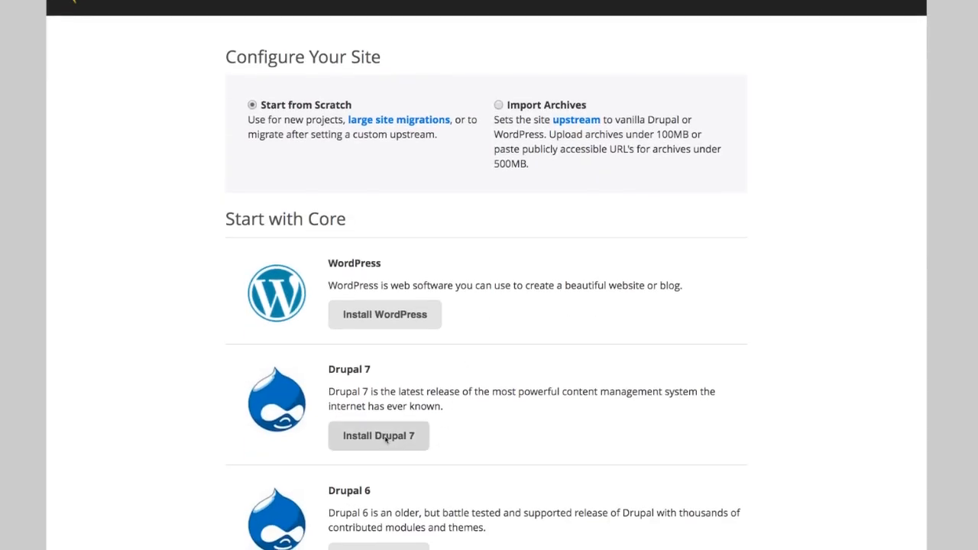
click(379, 436)
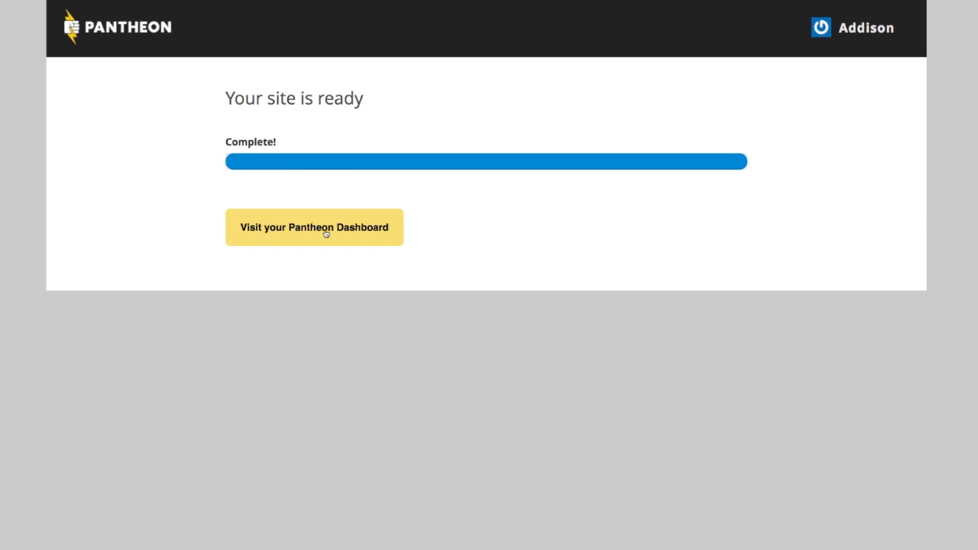
Go to the new jumpingcow site's Pantheon dashboard.
click(314, 226)
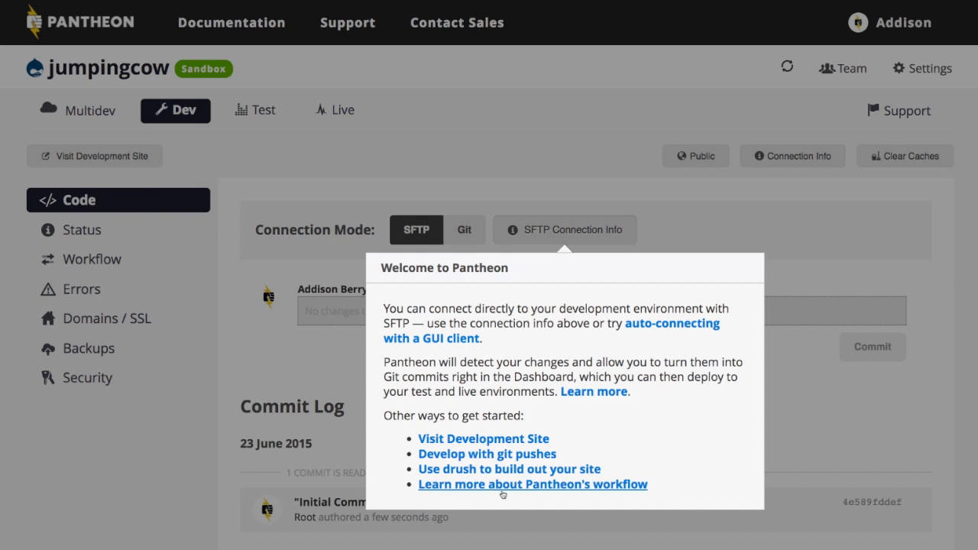
mouse_move(534, 296)
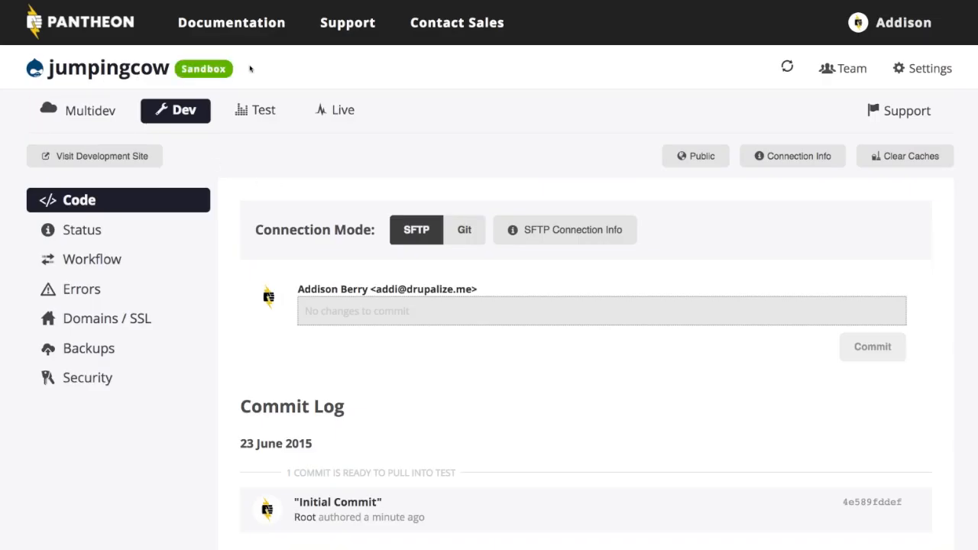
click(843, 68)
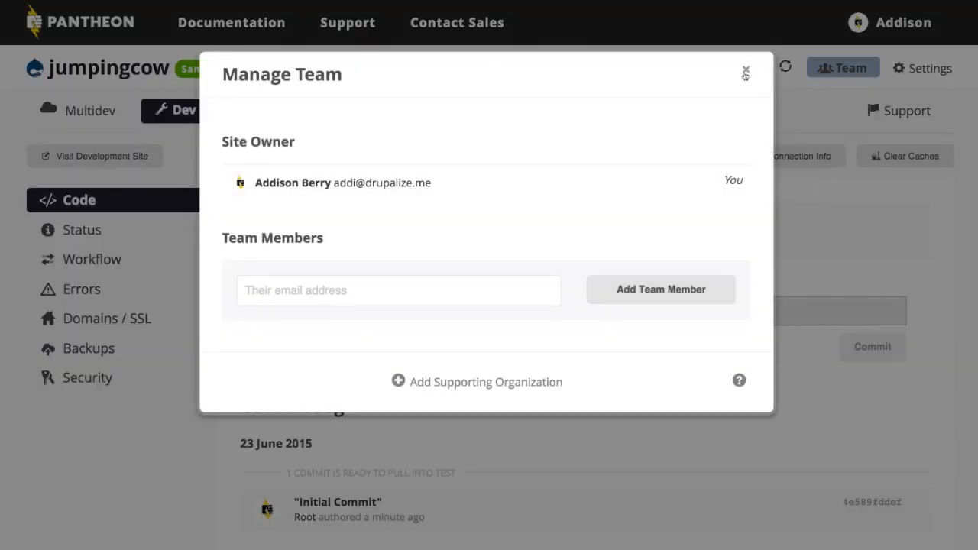
click(746, 72)
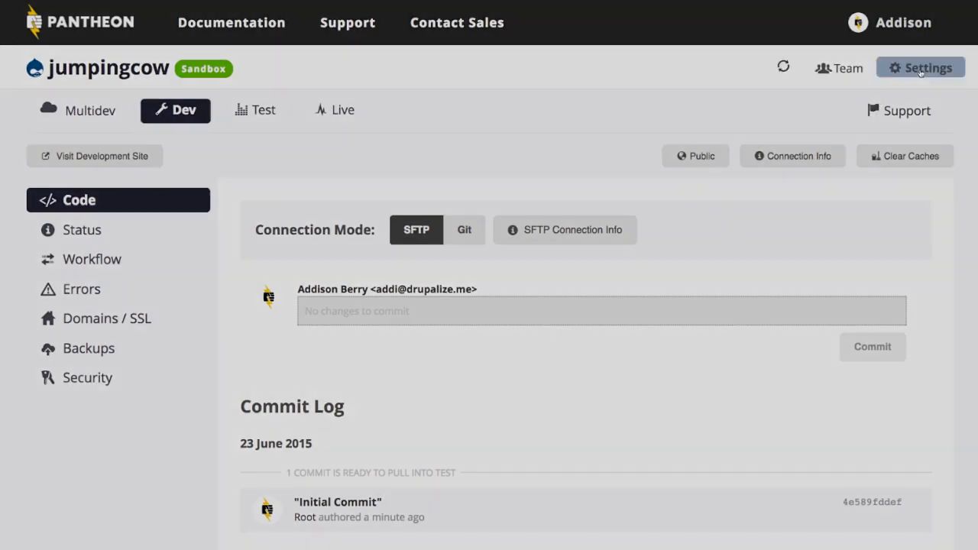
click(920, 67)
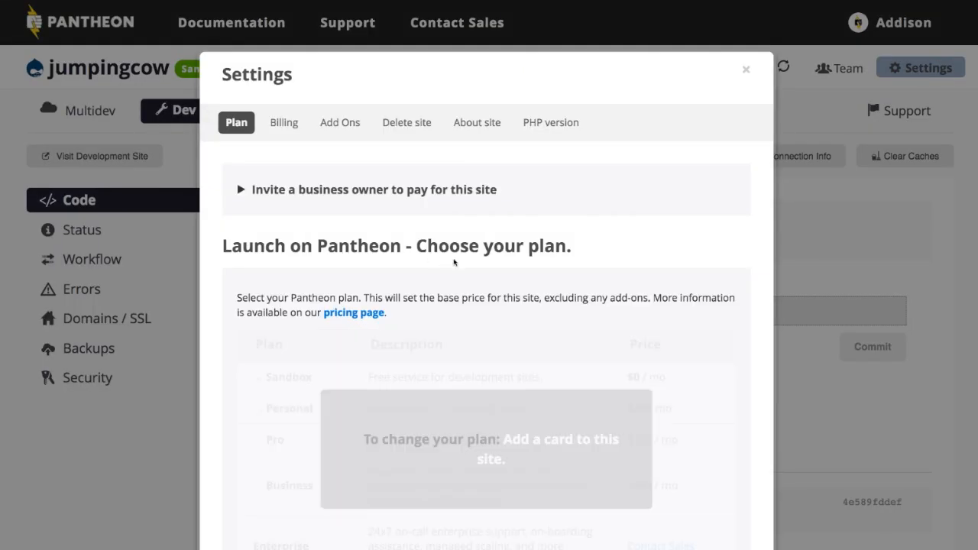
mouse_move(342, 167)
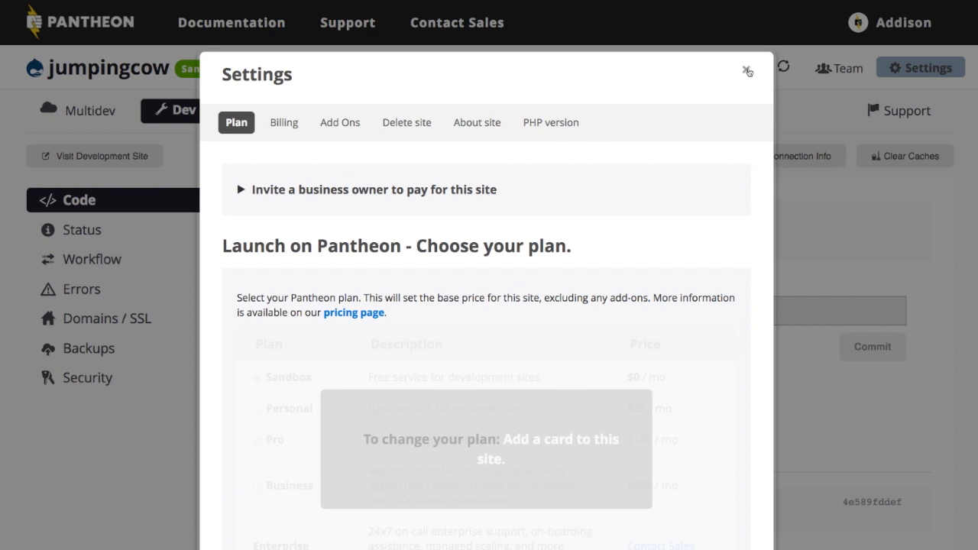
click(747, 71)
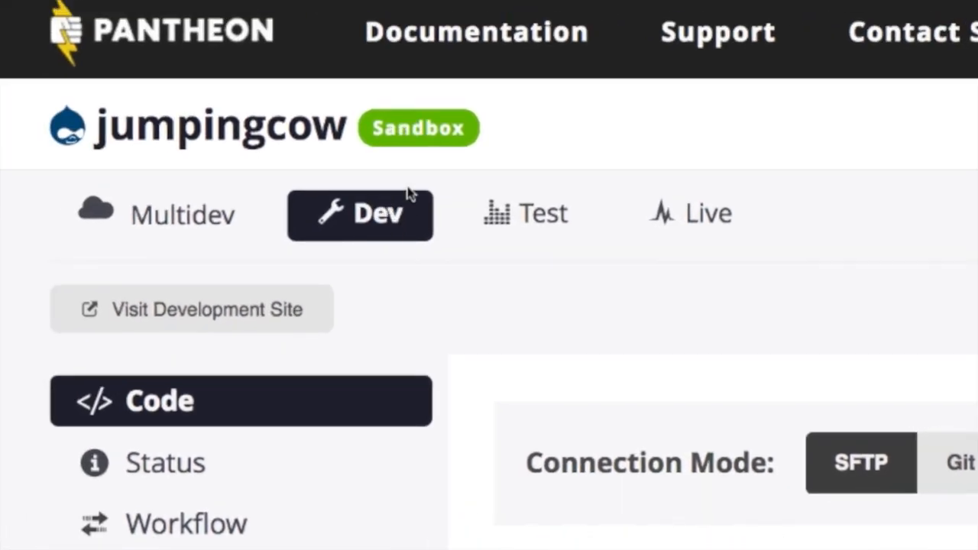
mouse_move(351, 241)
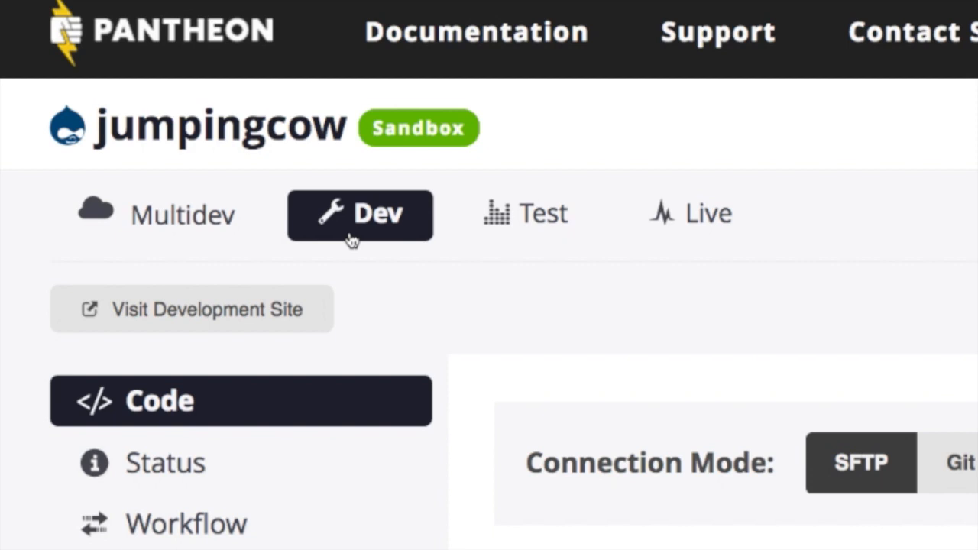
mouse_move(391, 348)
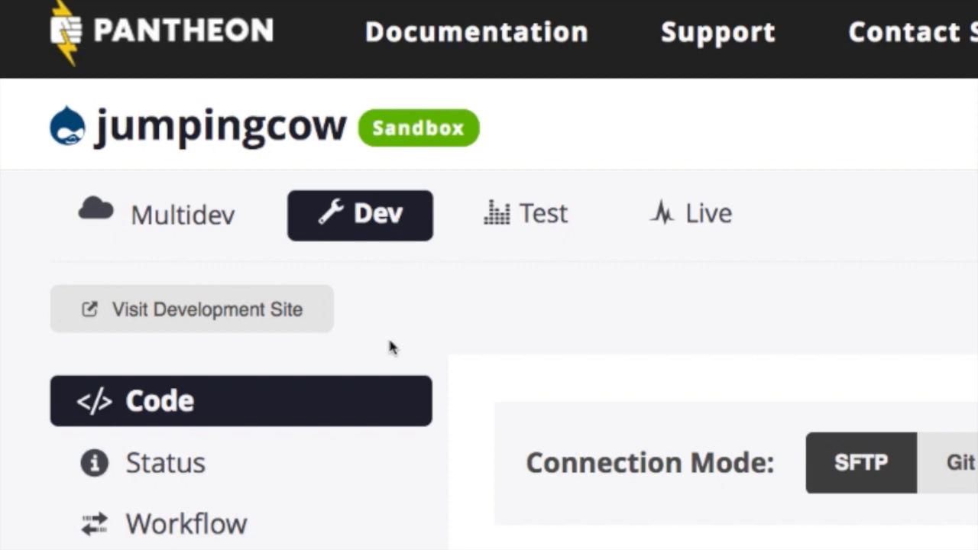
mouse_move(425, 335)
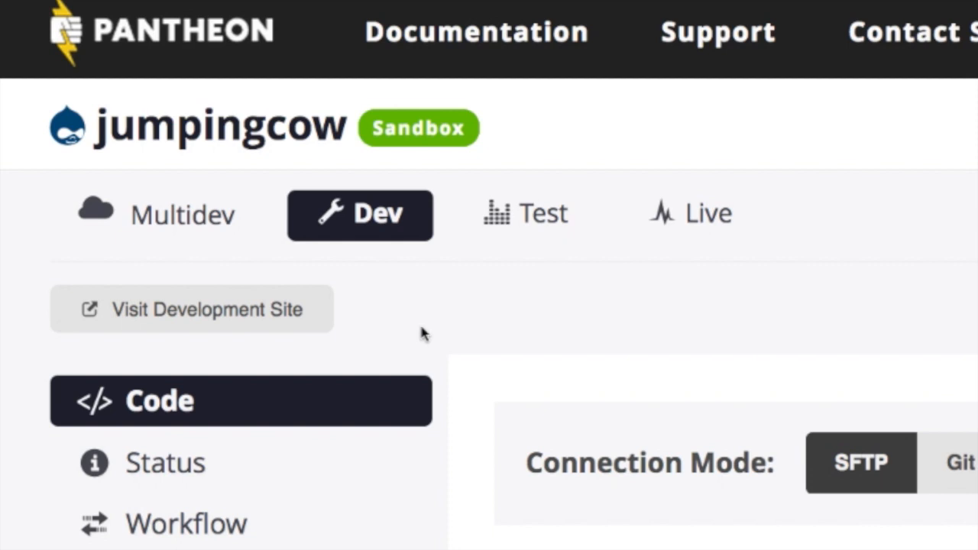
click(525, 214)
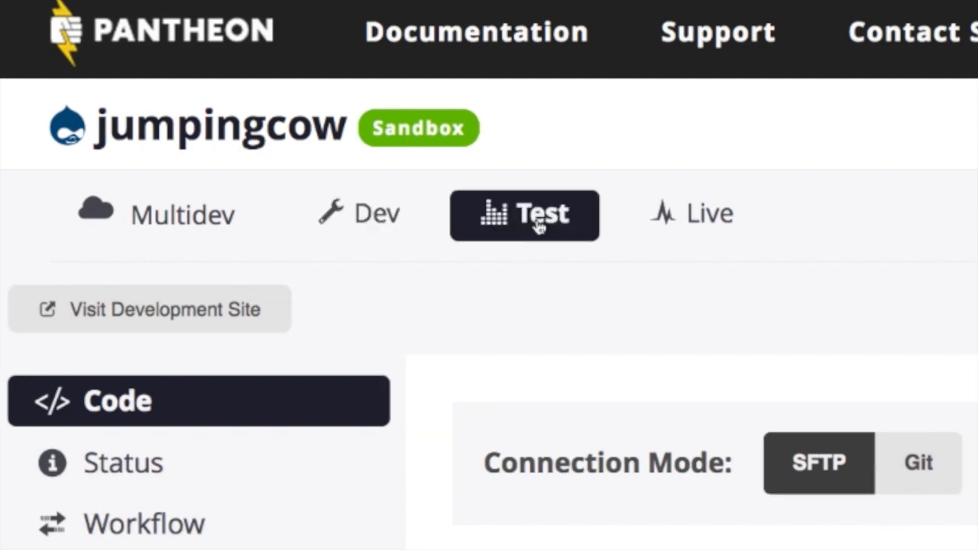
click(689, 214)
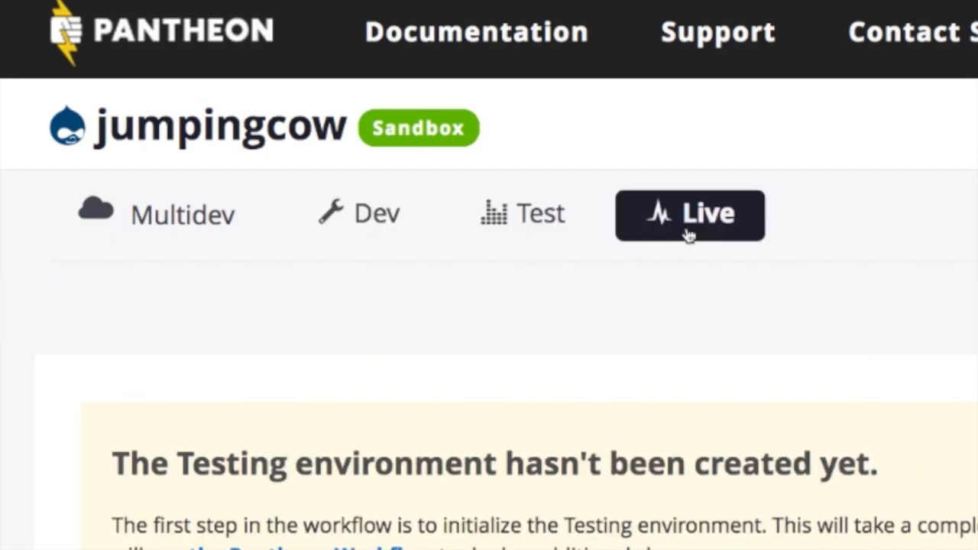
click(689, 213)
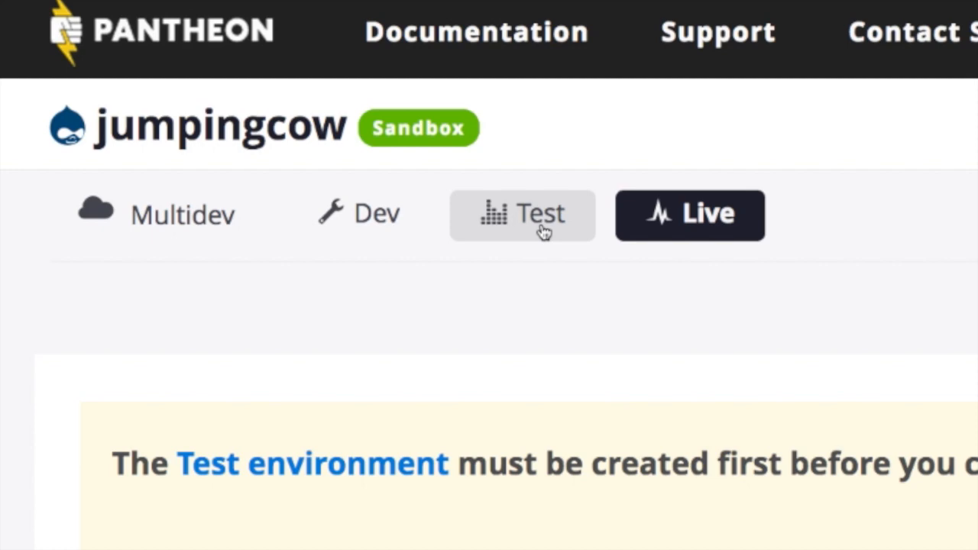
click(361, 214)
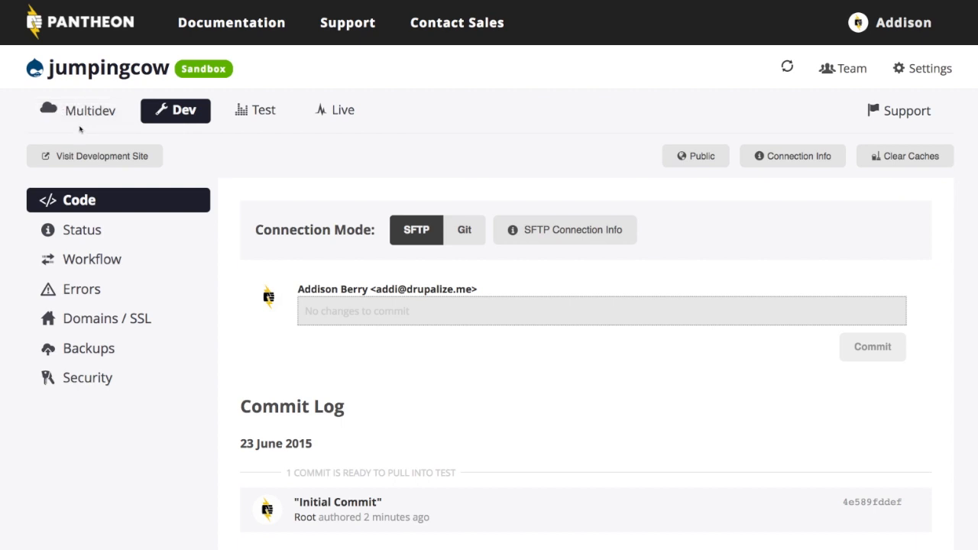
mouse_move(80, 110)
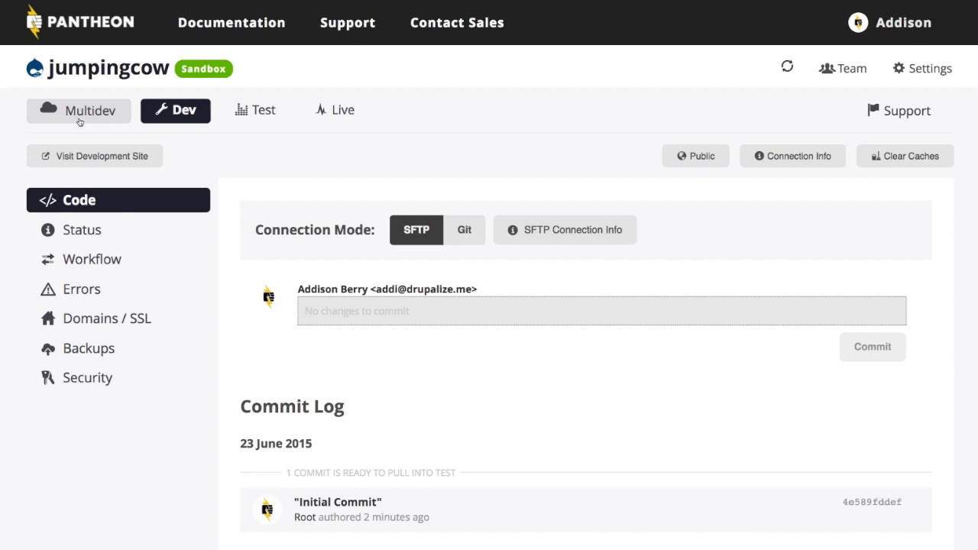
mouse_move(201, 247)
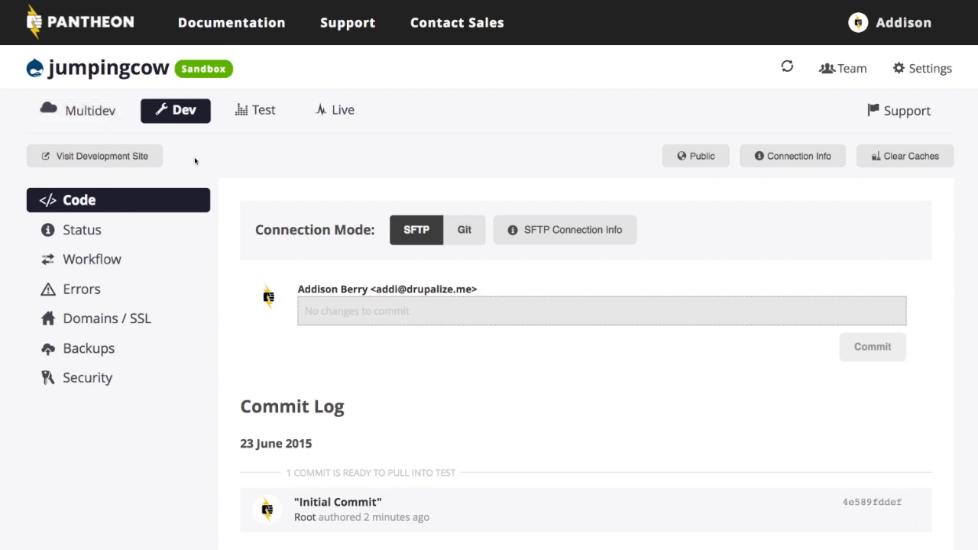
mouse_move(248, 246)
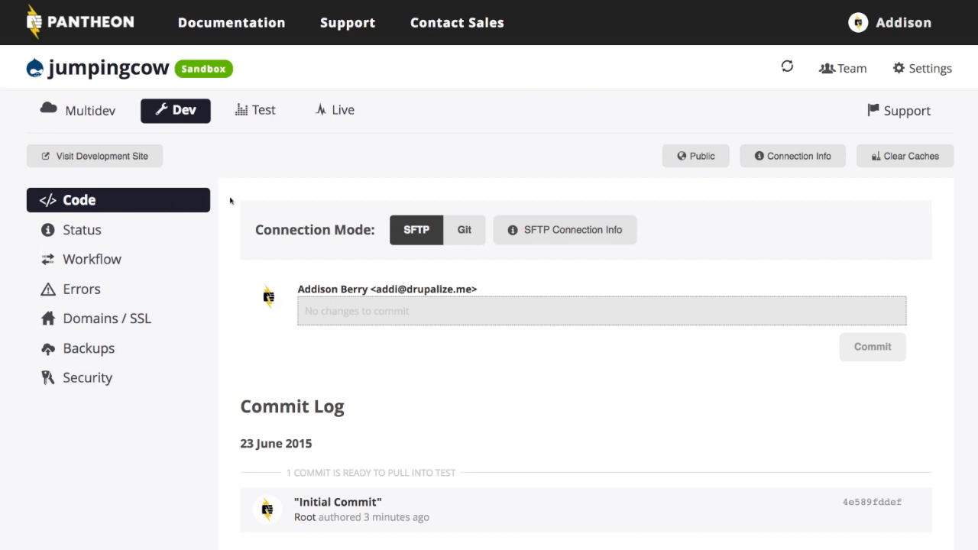
mouse_move(361, 254)
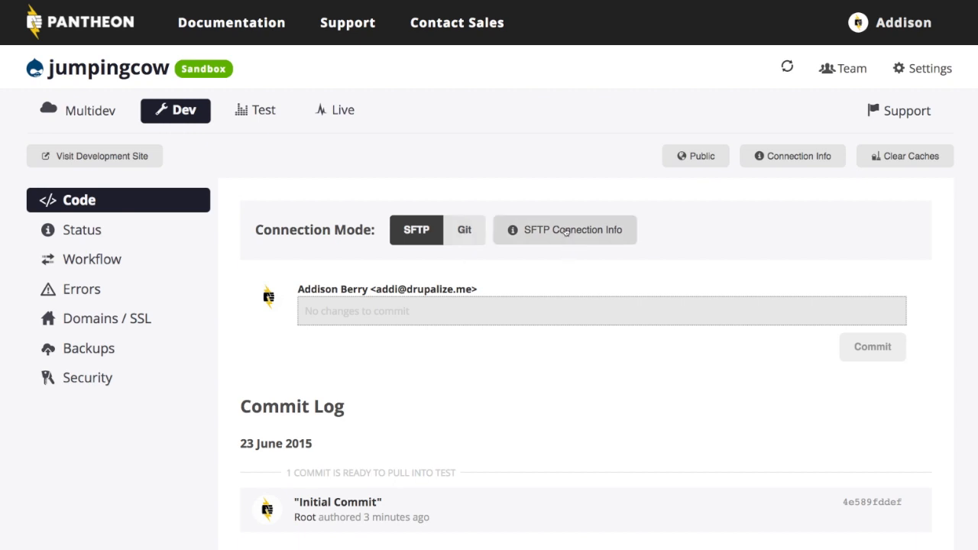
click(565, 229)
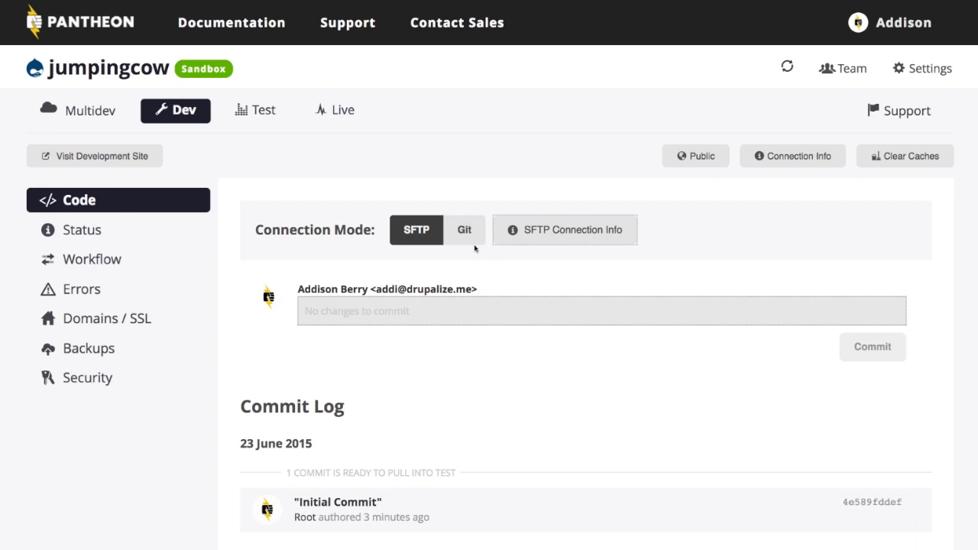
Set the Dev code connection mode to Git and read its Git connection instructions.
click(465, 230)
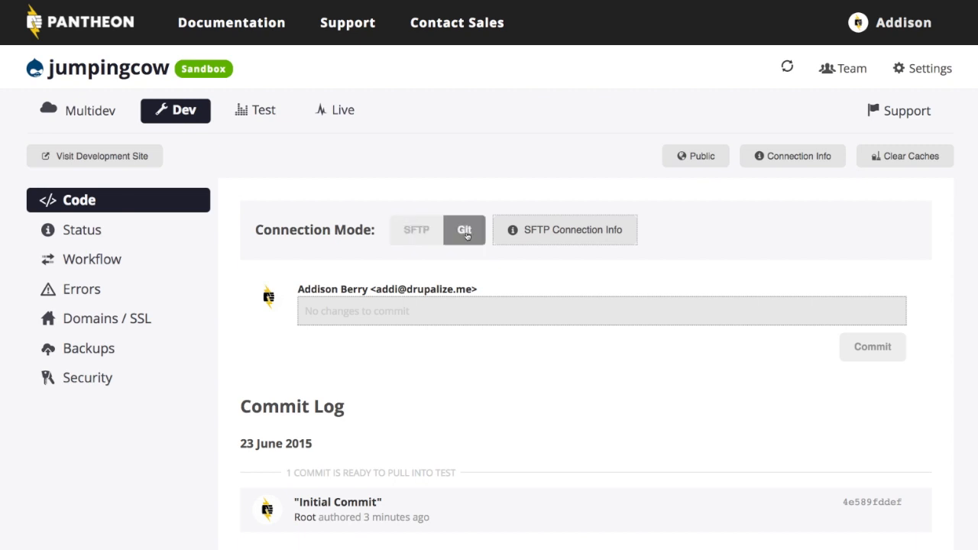
click(464, 229)
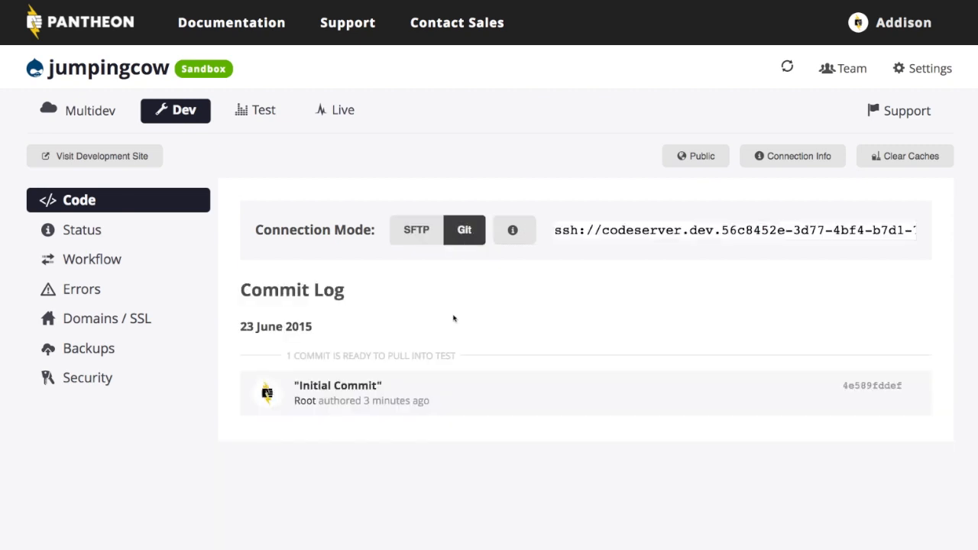
mouse_move(385, 283)
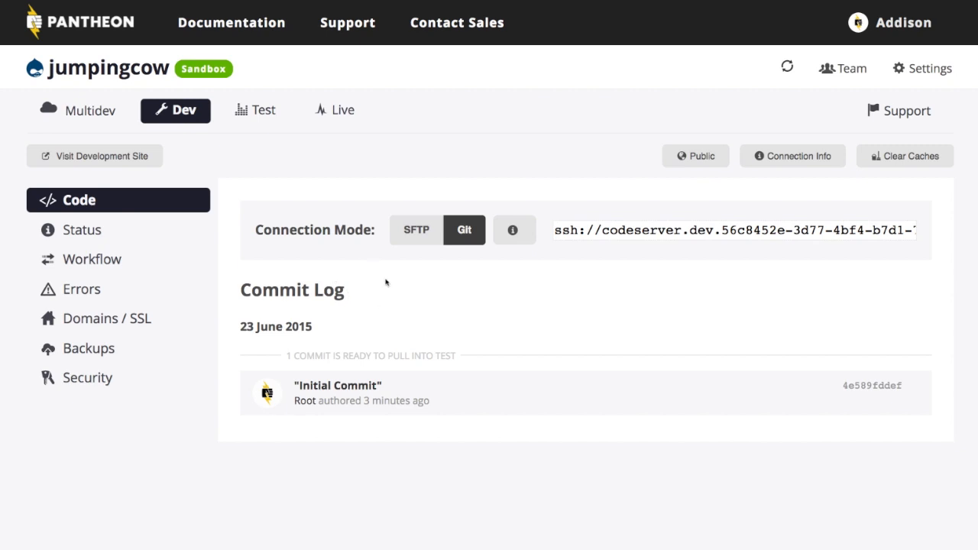
mouse_move(374, 281)
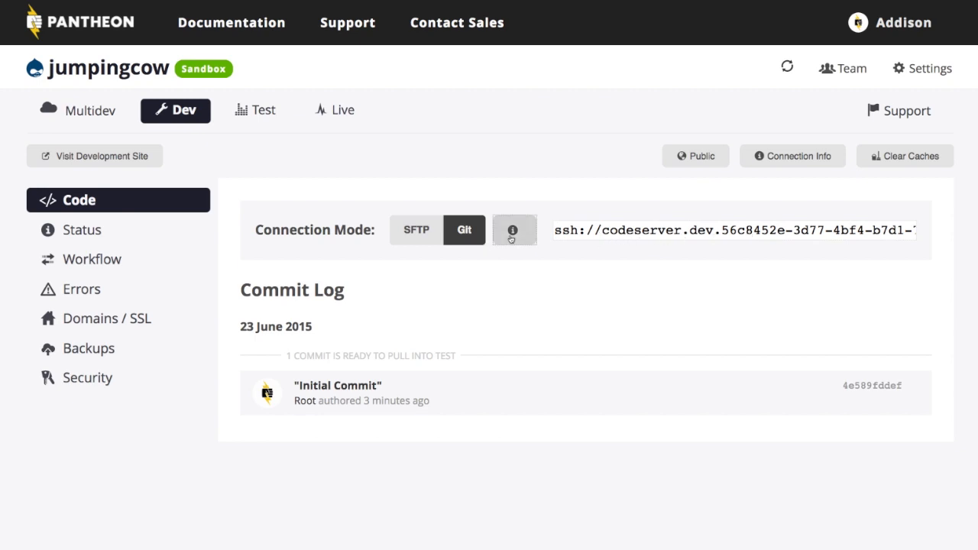
click(513, 229)
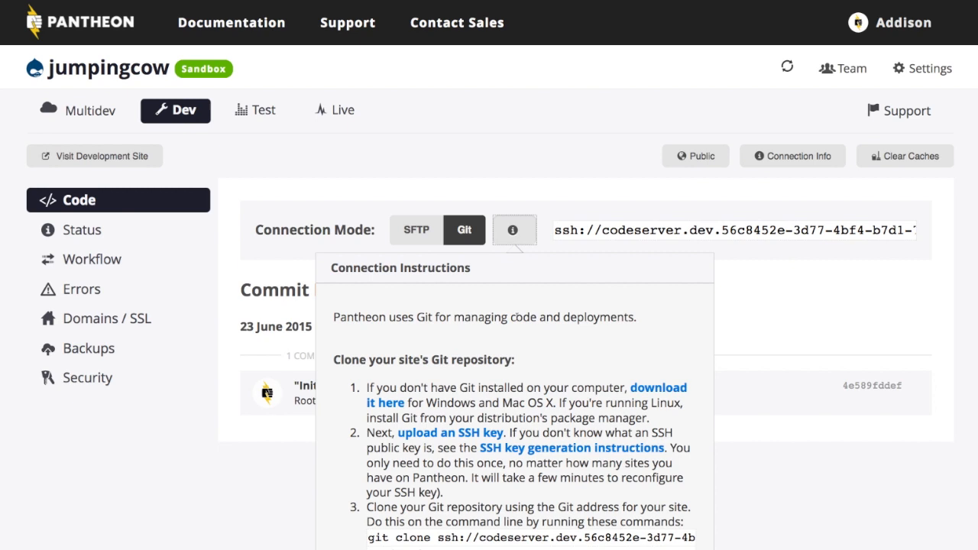
mouse_move(518, 378)
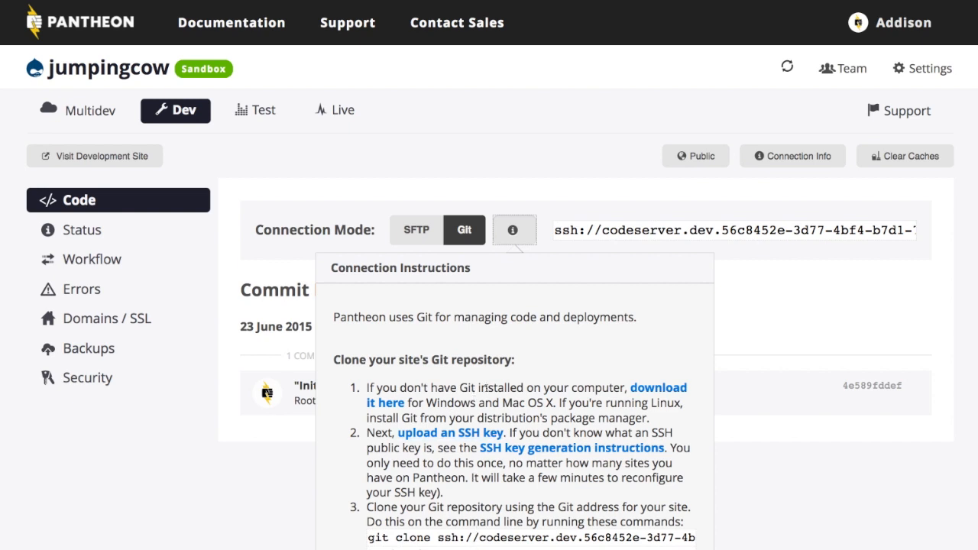
mouse_move(495, 379)
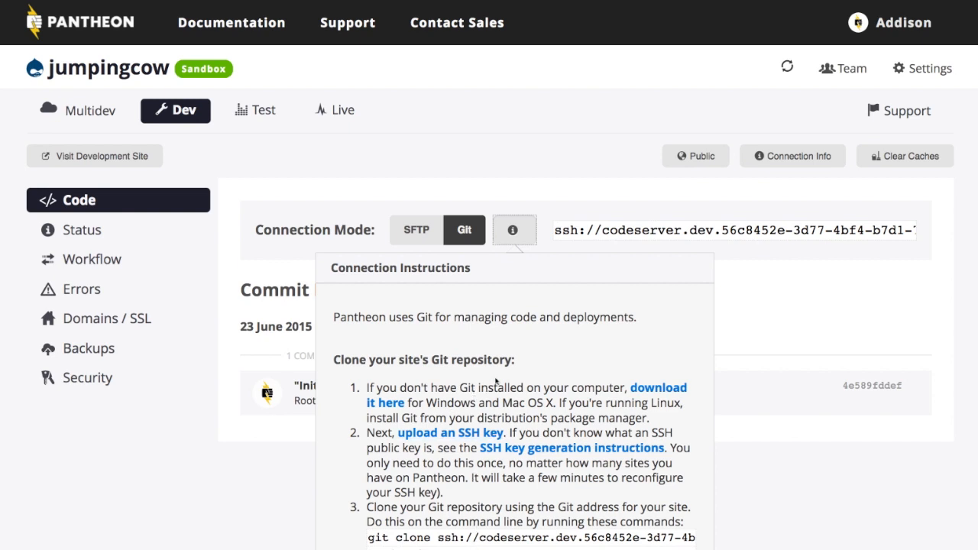
click(513, 230)
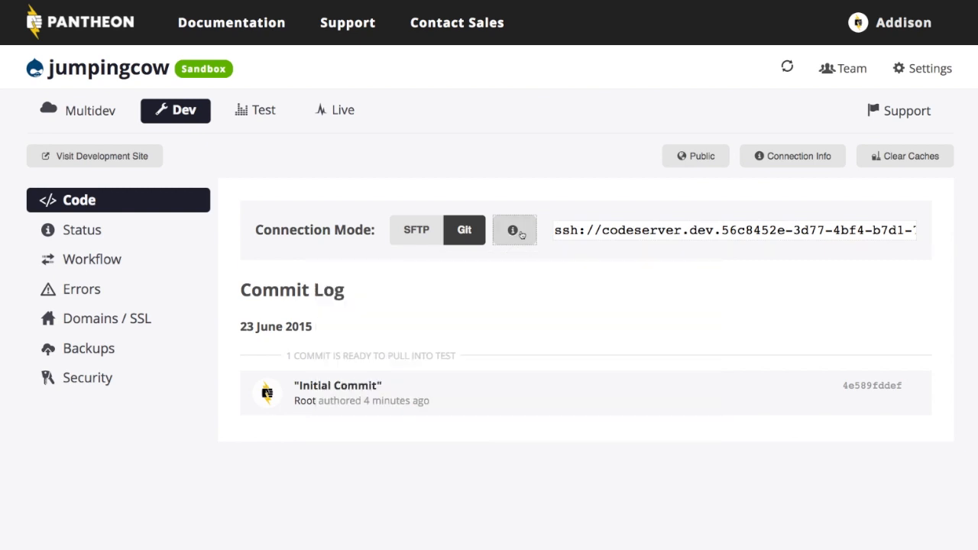
mouse_move(470, 279)
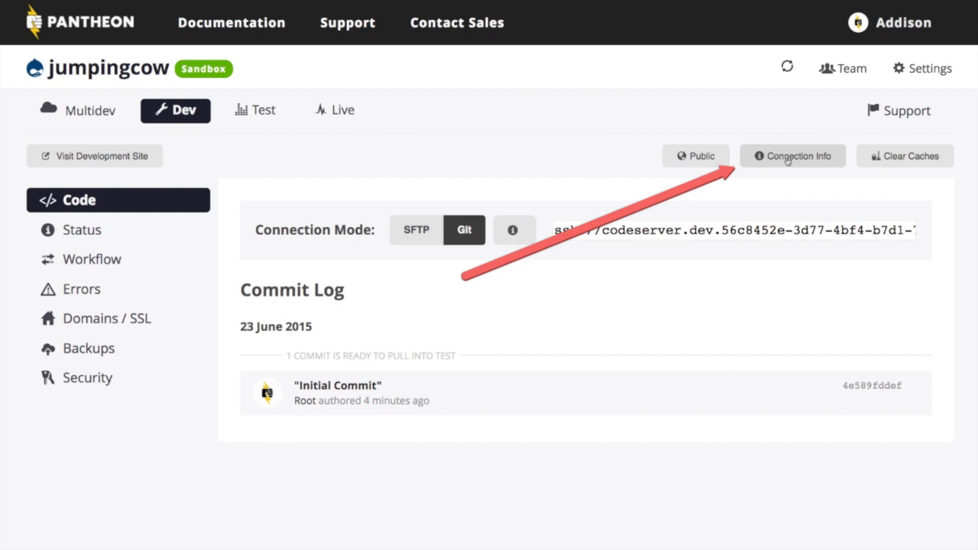
Review the Dev environment's Connection Info, including Git clone and database details.
click(792, 156)
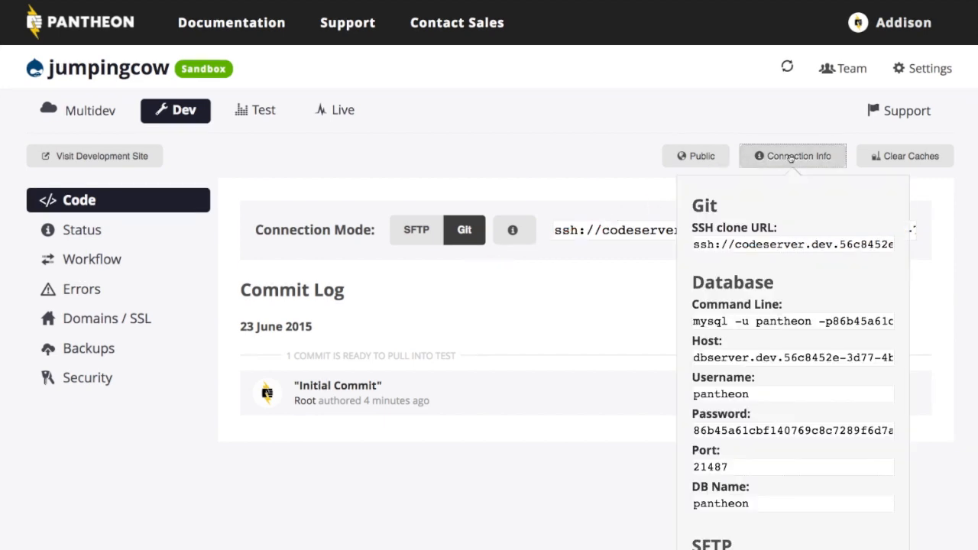
scroll(down, 3)
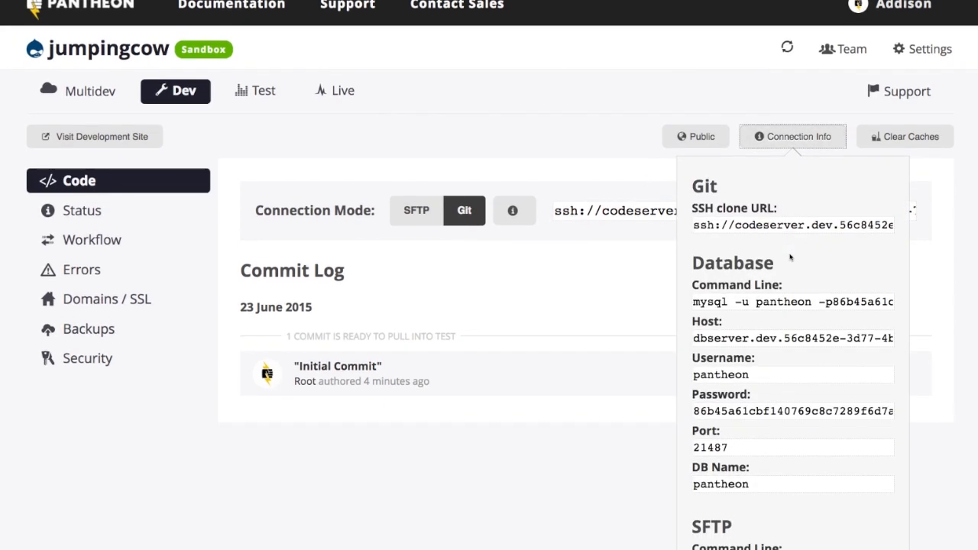
scroll(down, 3)
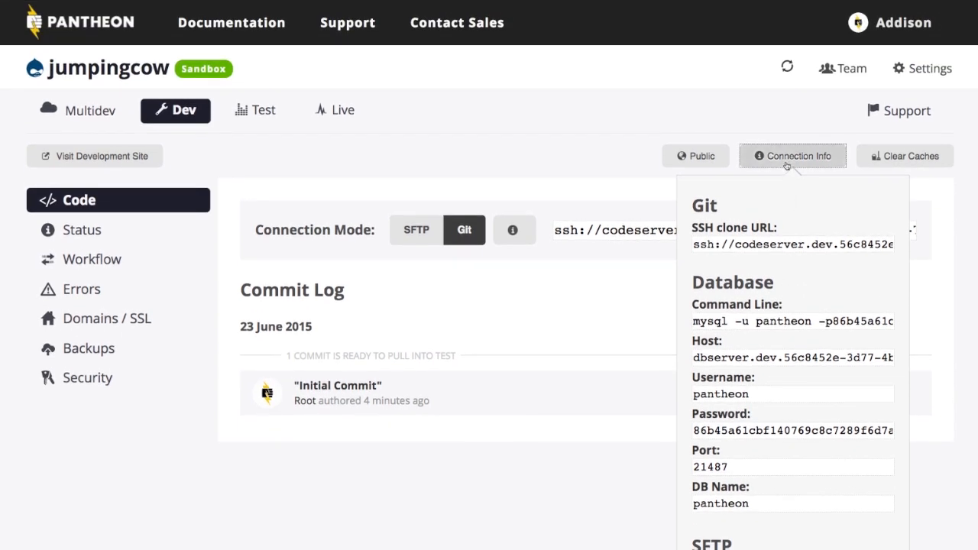
click(83, 229)
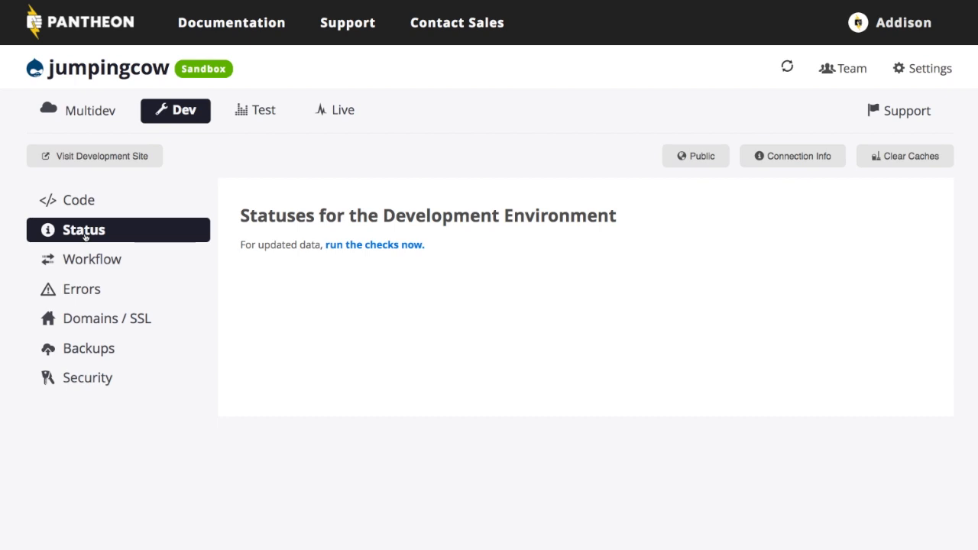
mouse_move(101, 243)
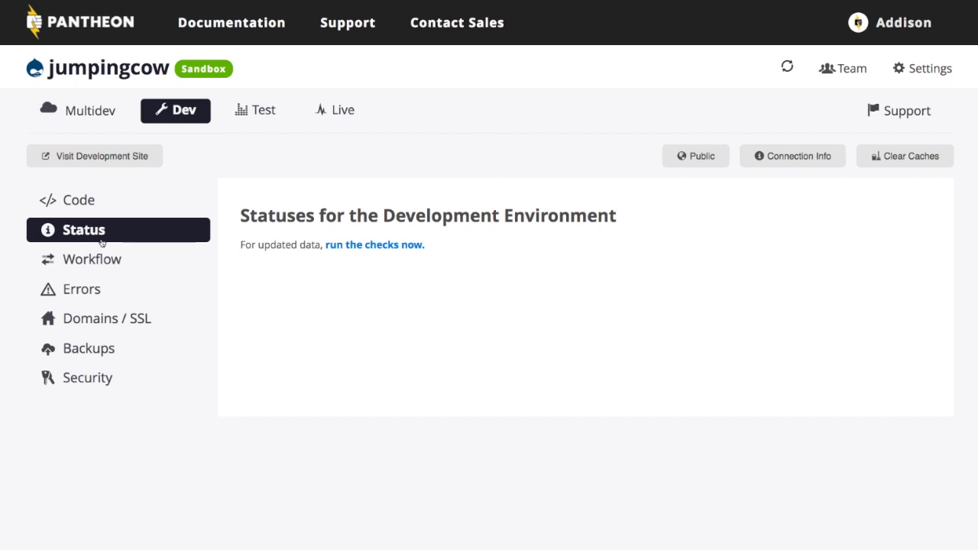
mouse_move(92, 259)
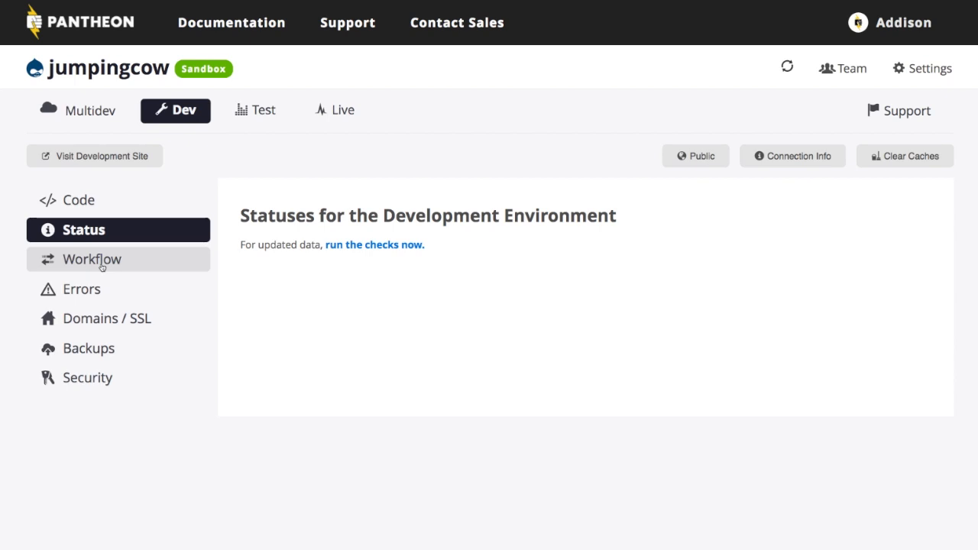
Check the Dev environment's Workflow tools, its empty PHP error log, then Domains / SSL.
click(91, 260)
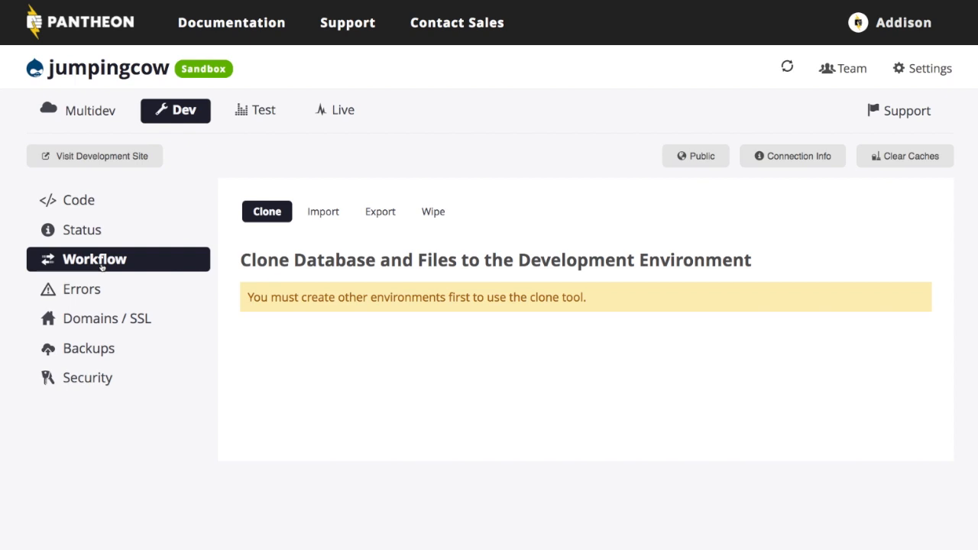
mouse_move(99, 291)
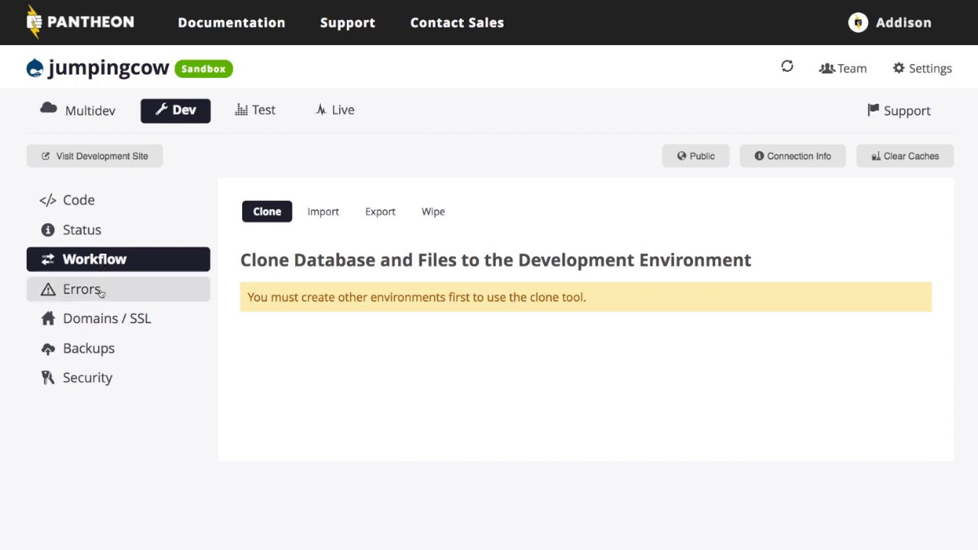
click(80, 289)
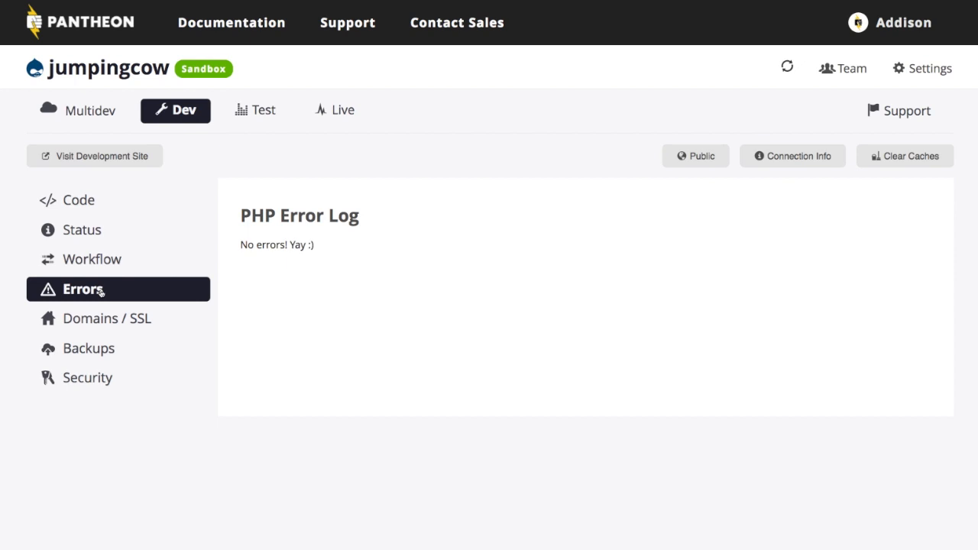
mouse_move(116, 318)
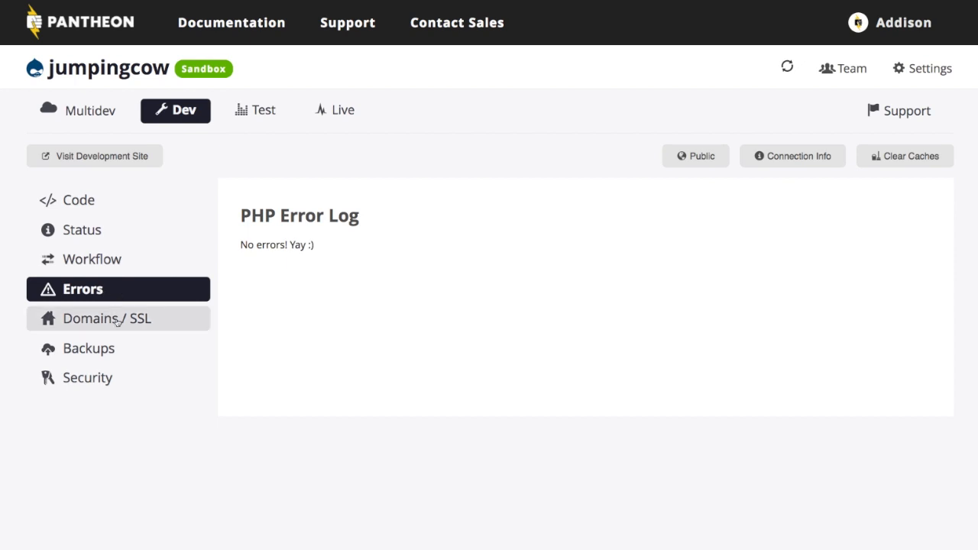
click(107, 318)
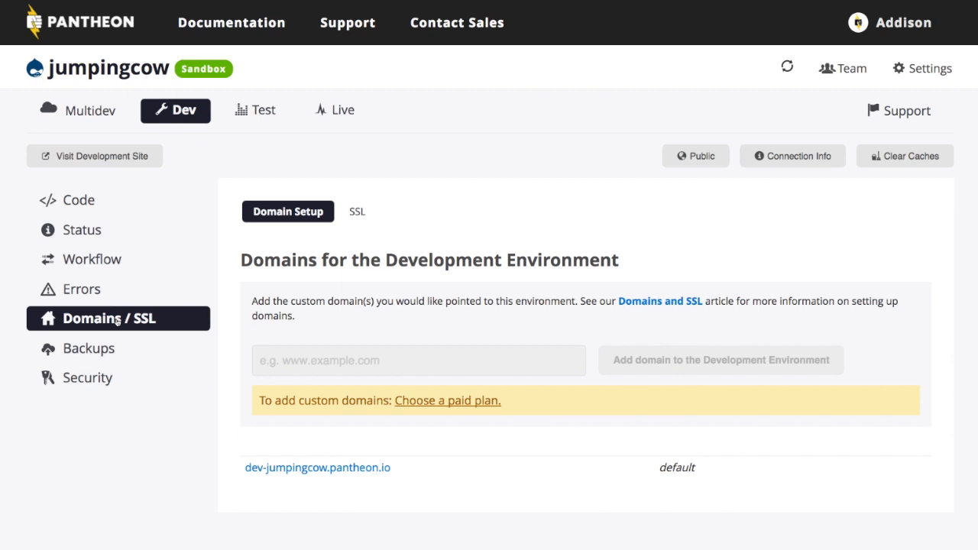
mouse_move(317, 467)
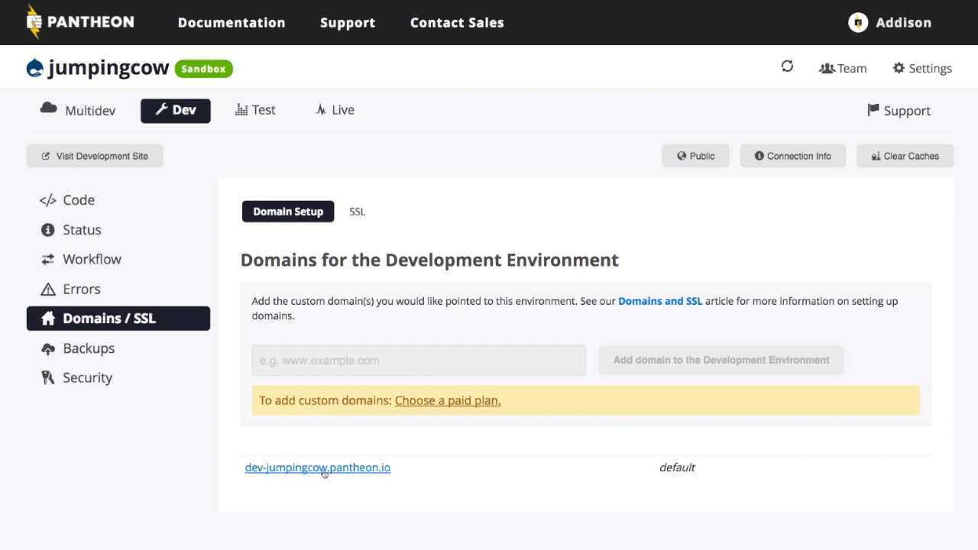
mouse_move(434, 409)
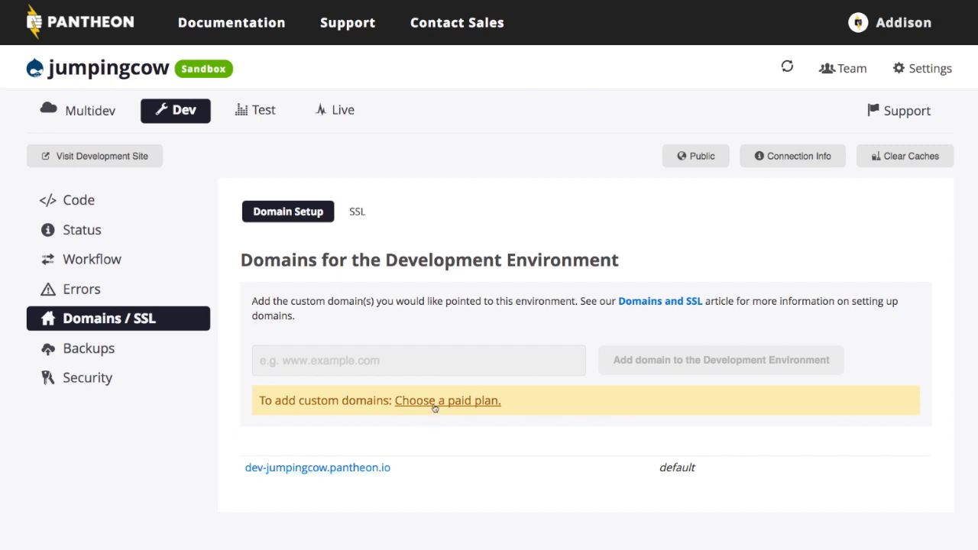
mouse_move(395, 359)
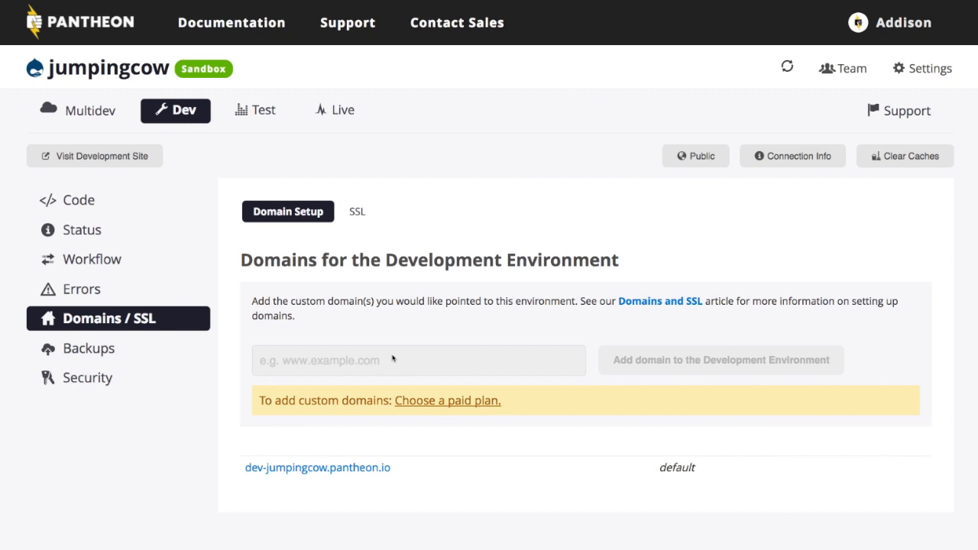
mouse_move(373, 497)
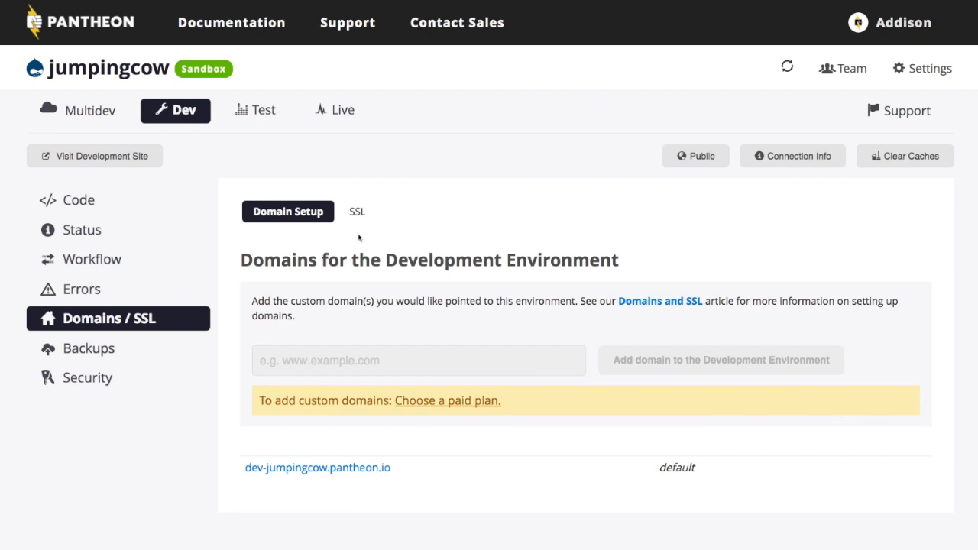
Show the Dev environment's Backup Log, which lists no backups yet.
click(89, 348)
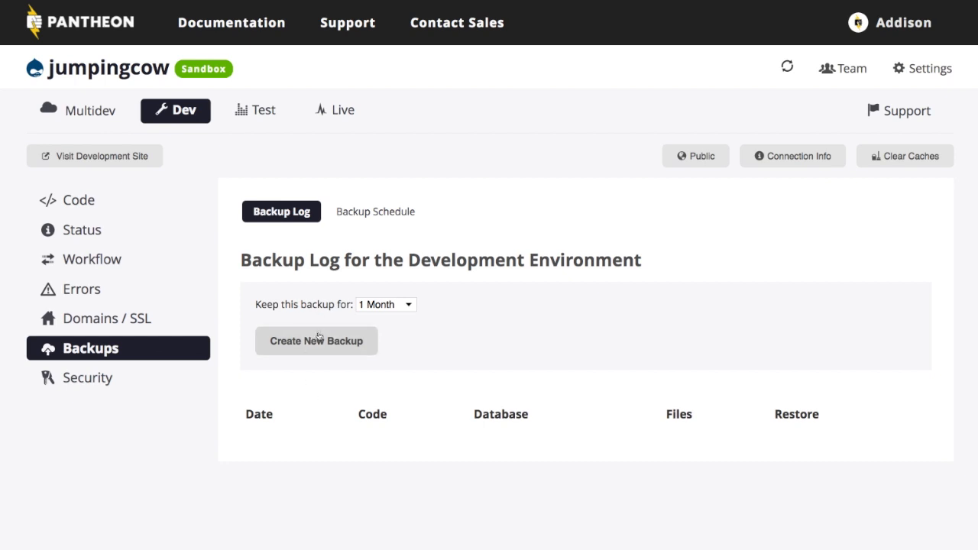
View the Dev environment's Backup Log, then move on to its Security settings.
click(385, 304)
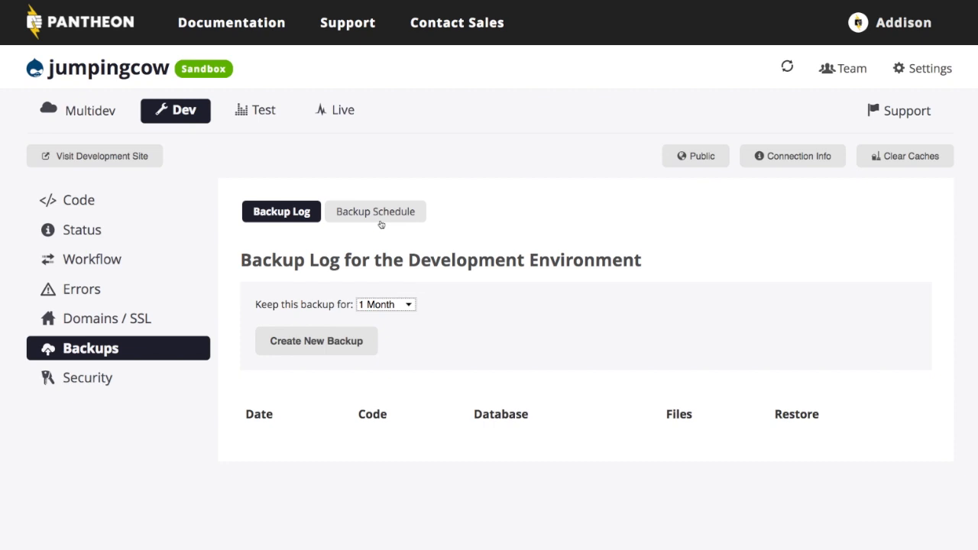
click(89, 375)
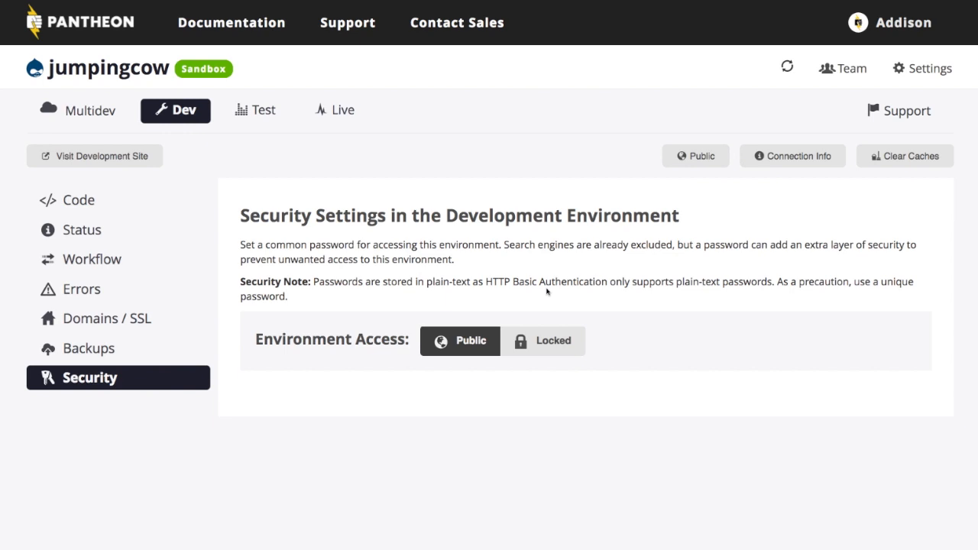
mouse_move(548, 361)
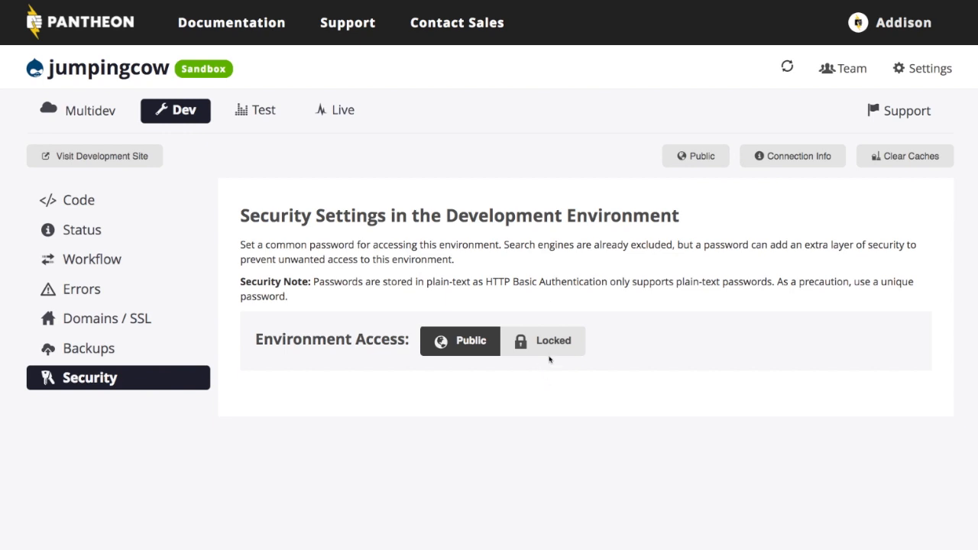
Inspect the Locked username/password option, leave access Public, and return to the Code page.
click(542, 340)
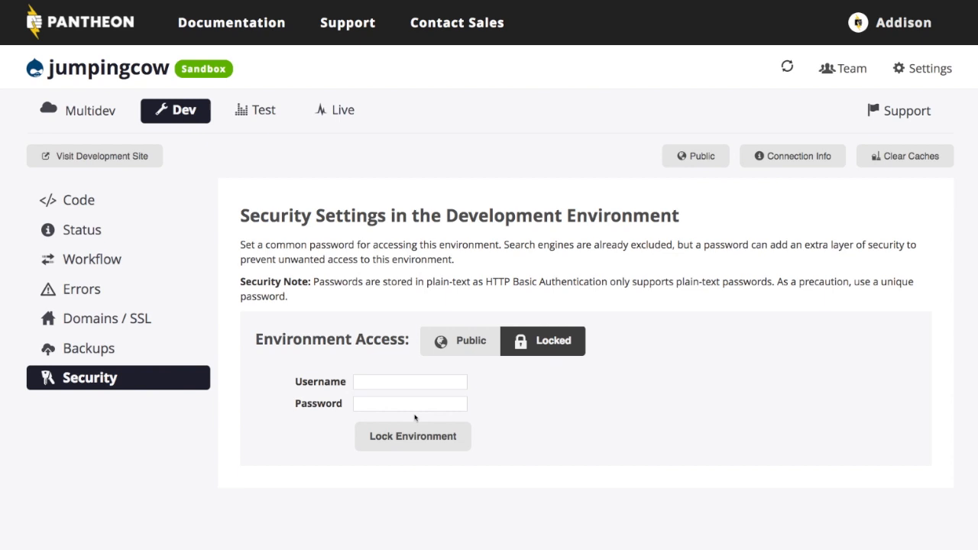
mouse_move(504, 425)
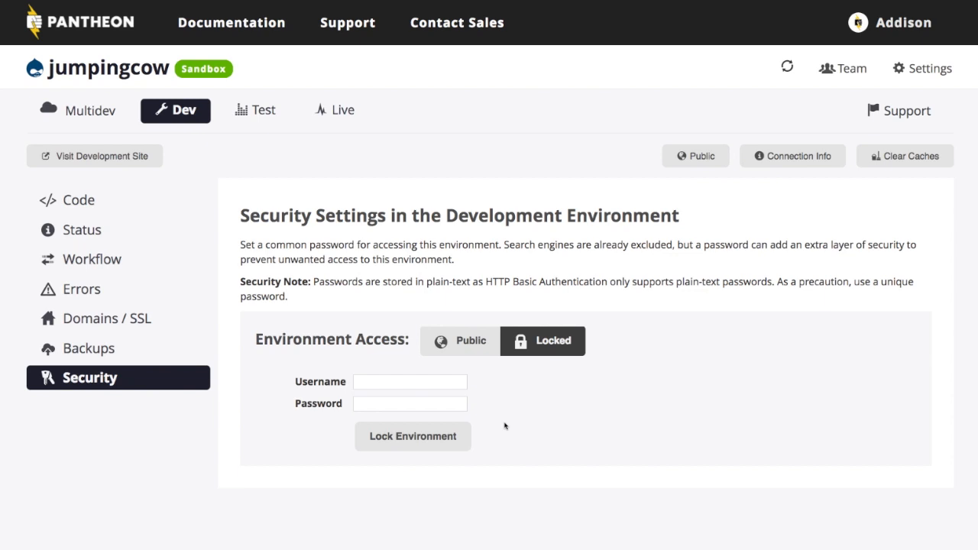
click(458, 340)
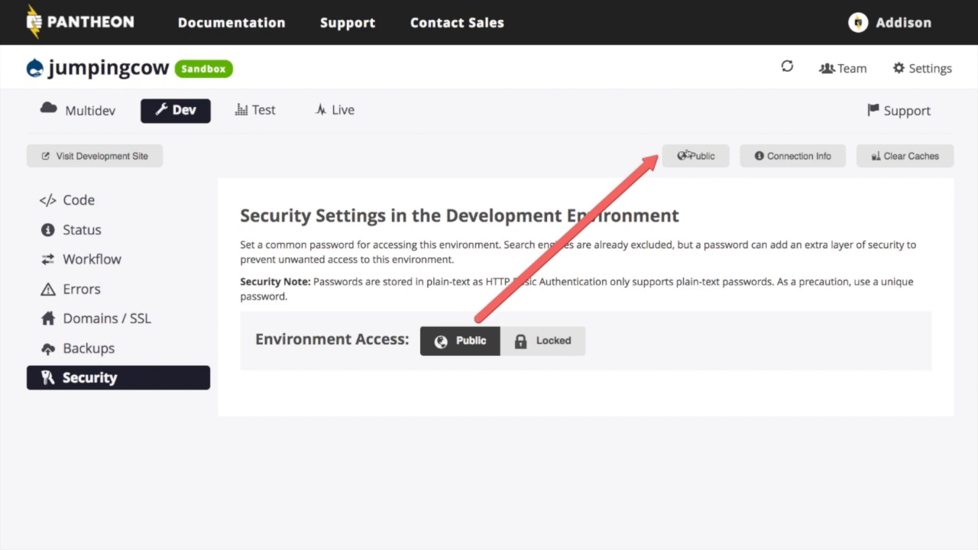
mouse_move(695, 156)
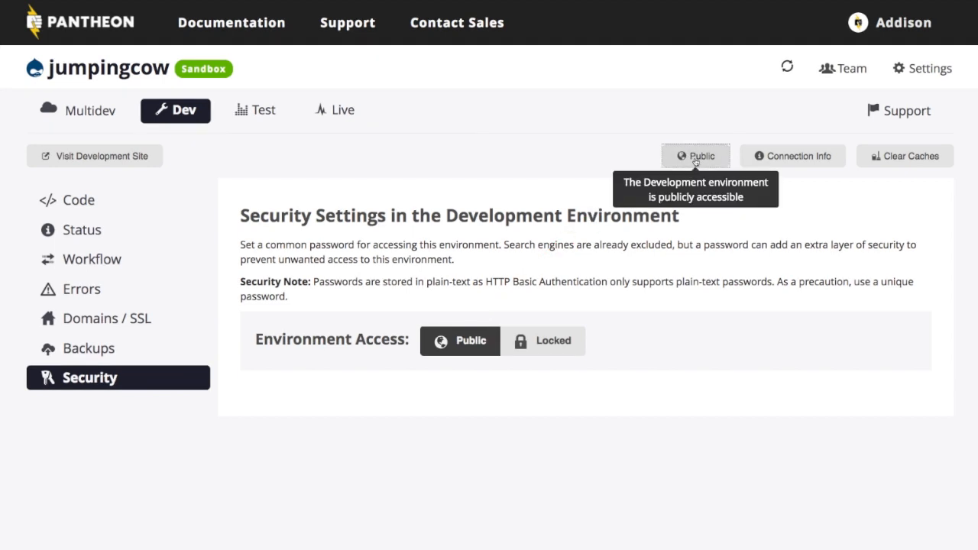
mouse_move(509, 299)
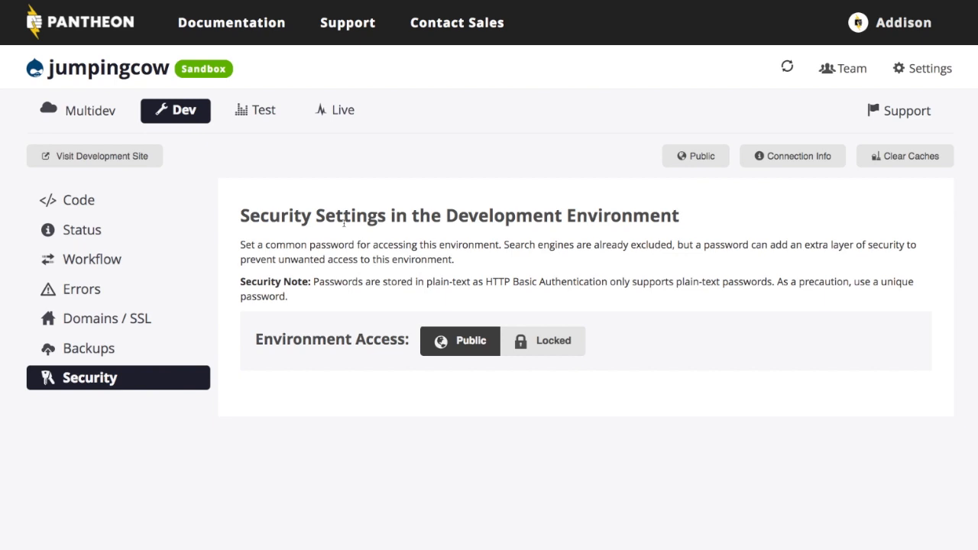
click(79, 198)
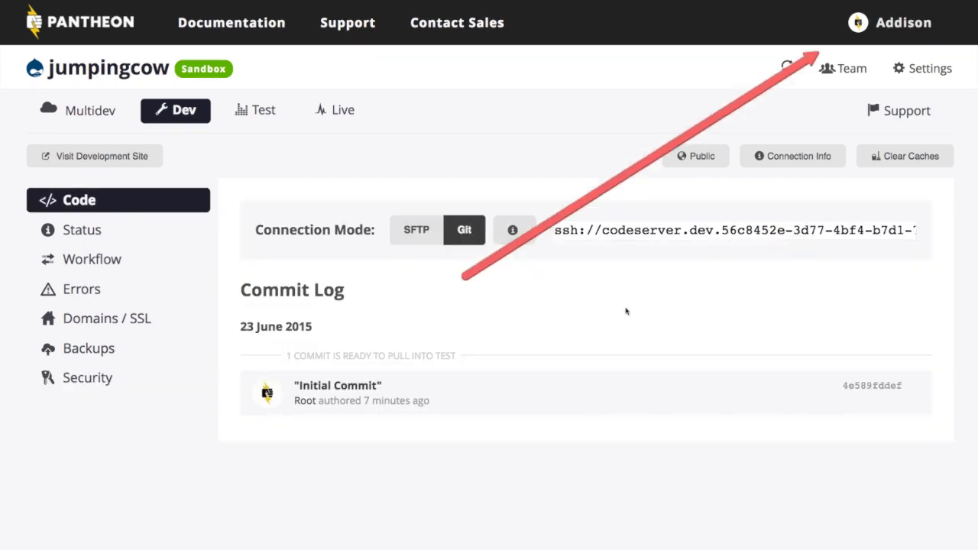
Show the account options list with My Dashboard, shortcuts, logout and jumpingcow.
click(902, 23)
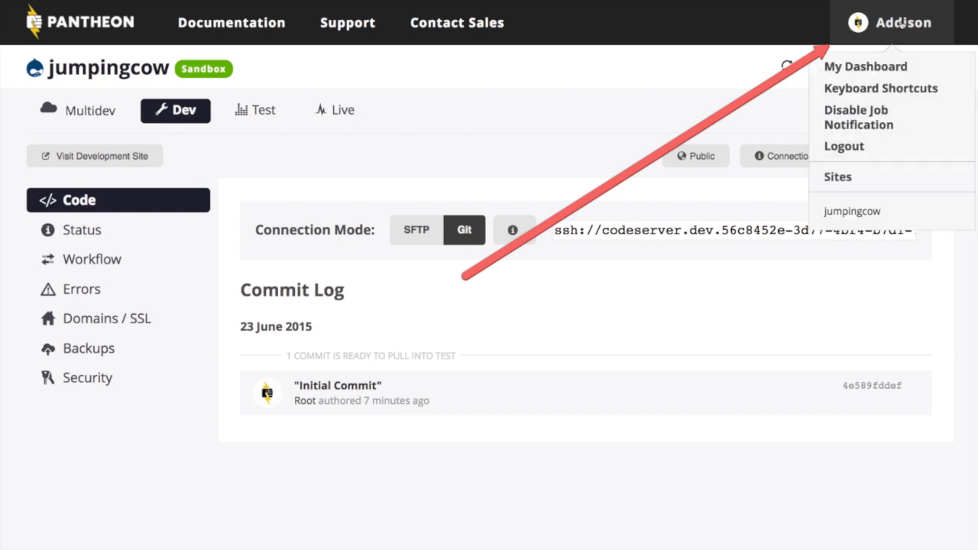
mouse_move(864, 67)
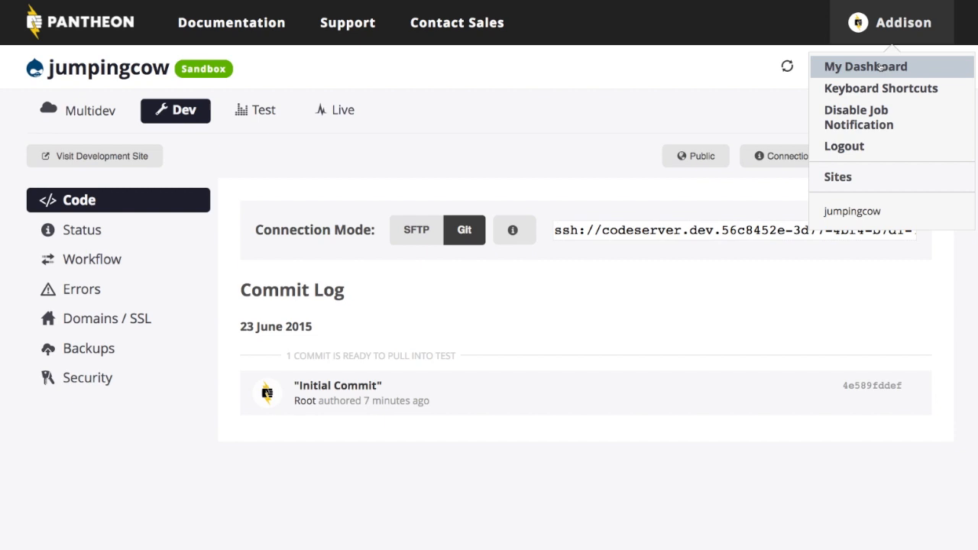
mouse_move(862, 176)
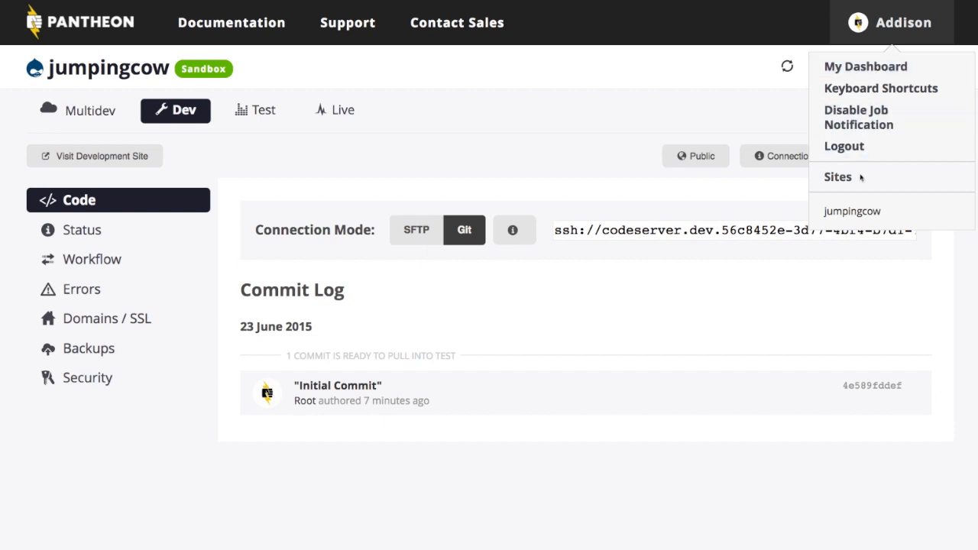
mouse_move(853, 211)
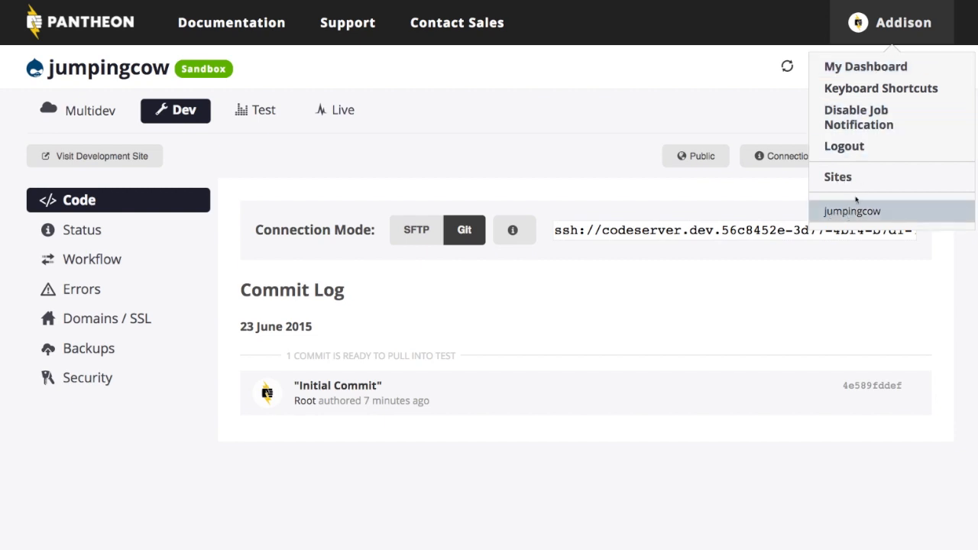
mouse_move(853, 207)
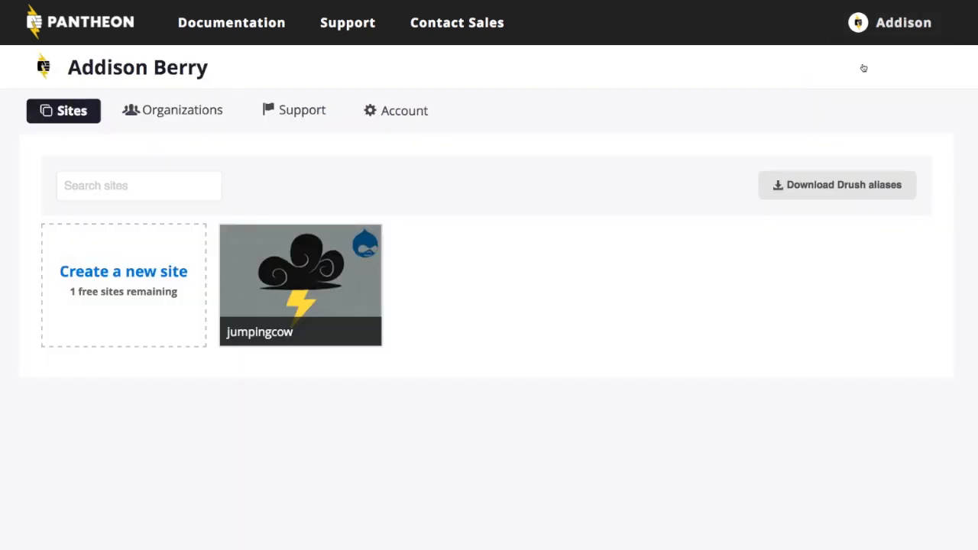
mouse_move(317, 255)
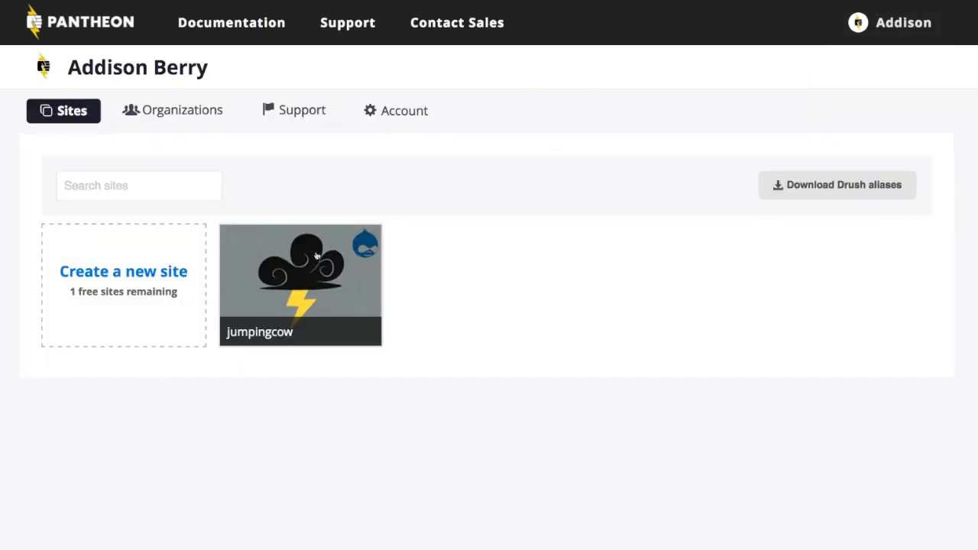
mouse_move(293, 293)
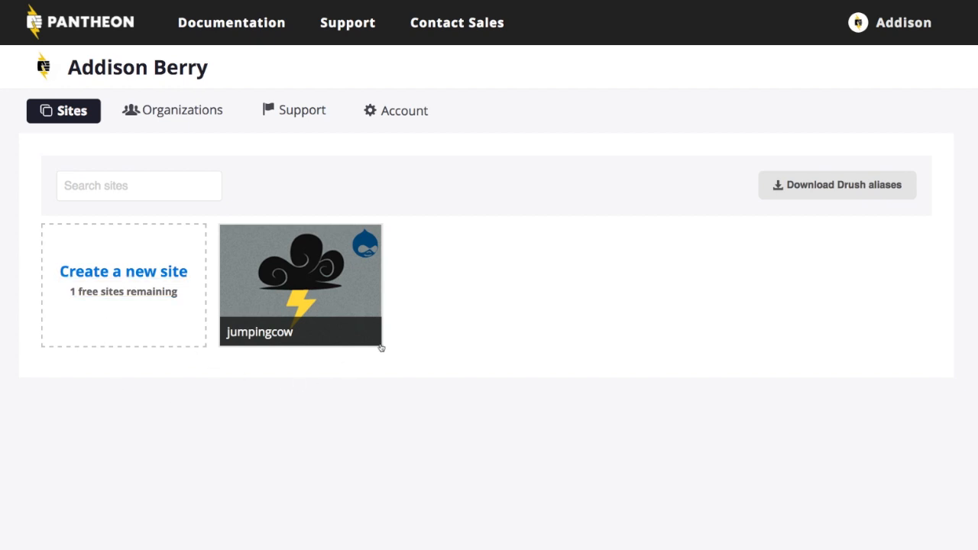
mouse_move(434, 330)
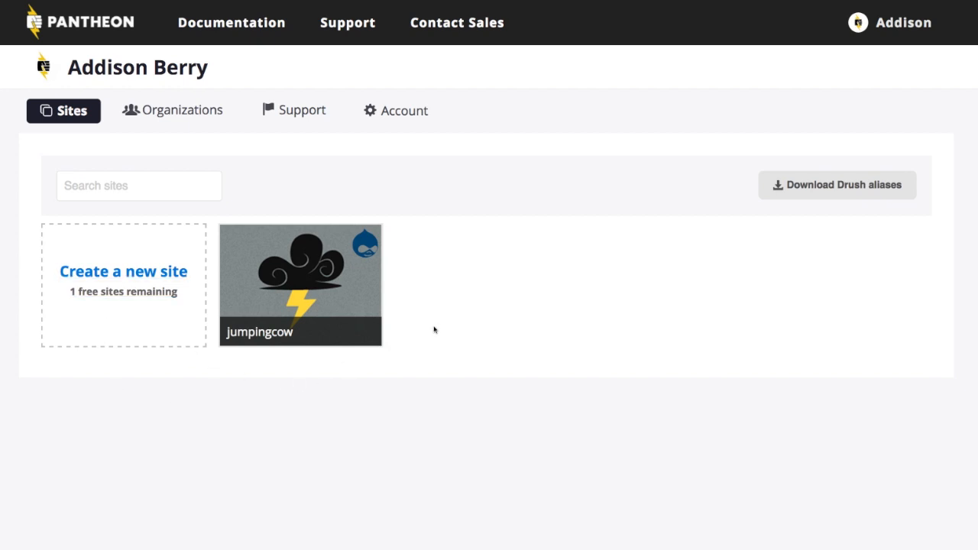